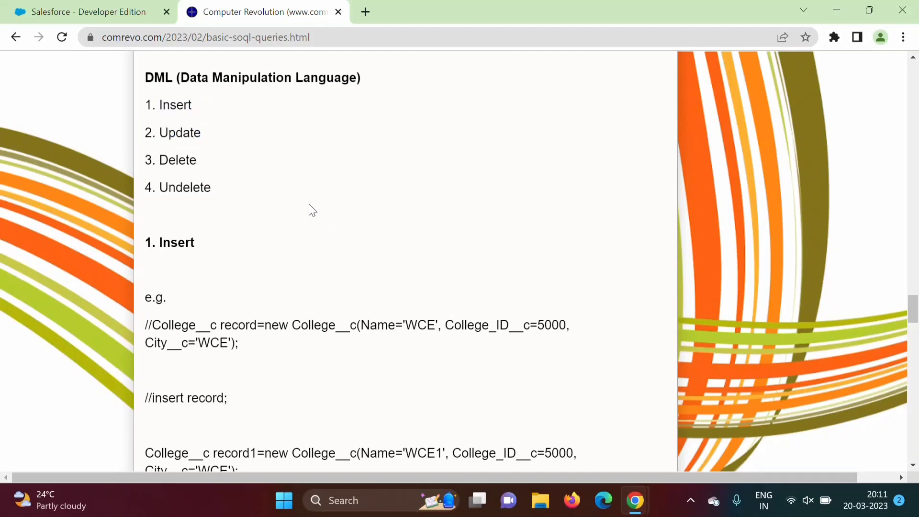
Step: Highlight the Insert, Update, Delete and Undelete DML operations in the notes
{"action": "double_click", "coordinate": [168, 104]}
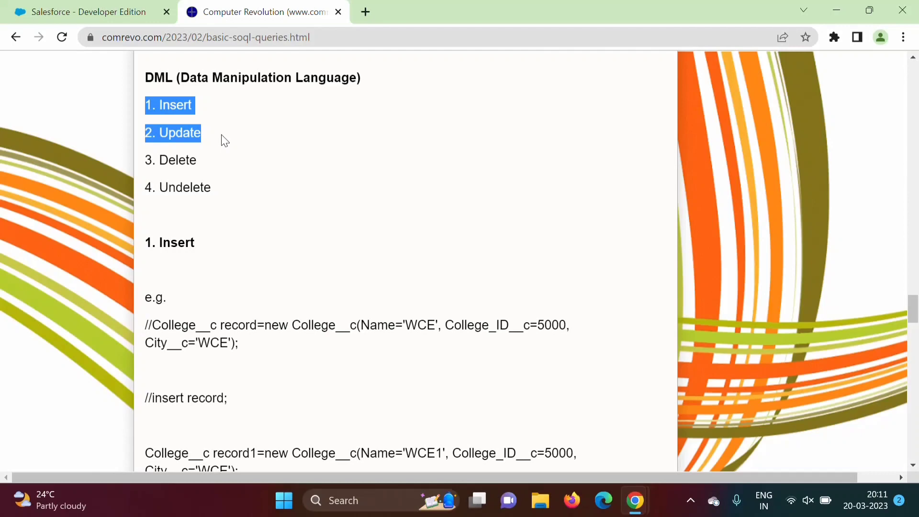
{"action": "double_click", "coordinate": [170, 160]}
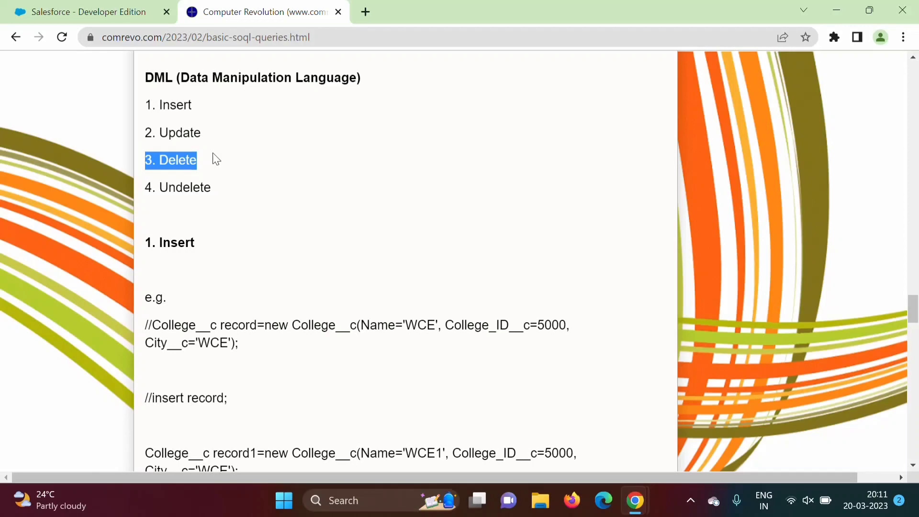
{"action": "left_click_drag", "start_coordinate": [196, 160], "coordinate": [213, 187]}
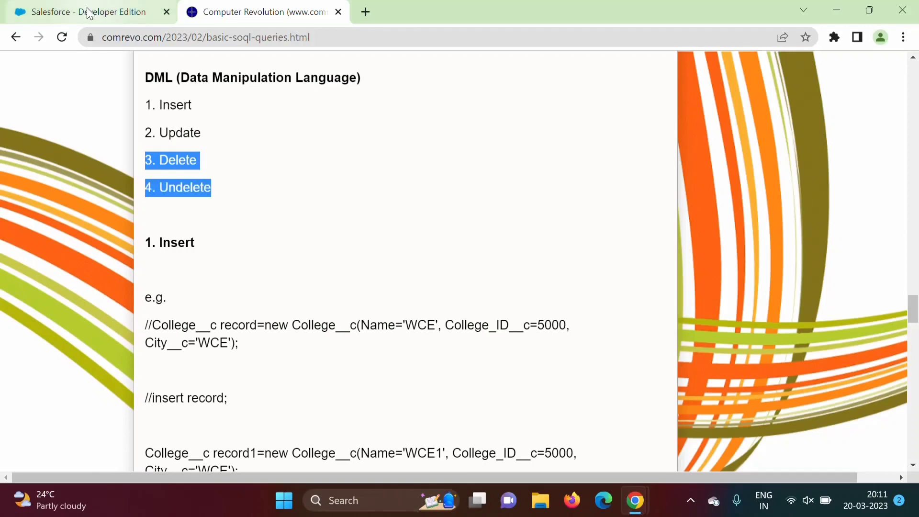
Step: Launch the Developer Console from the Salesforce user name menu
{"action": "left_click", "coordinate": [82, 11]}
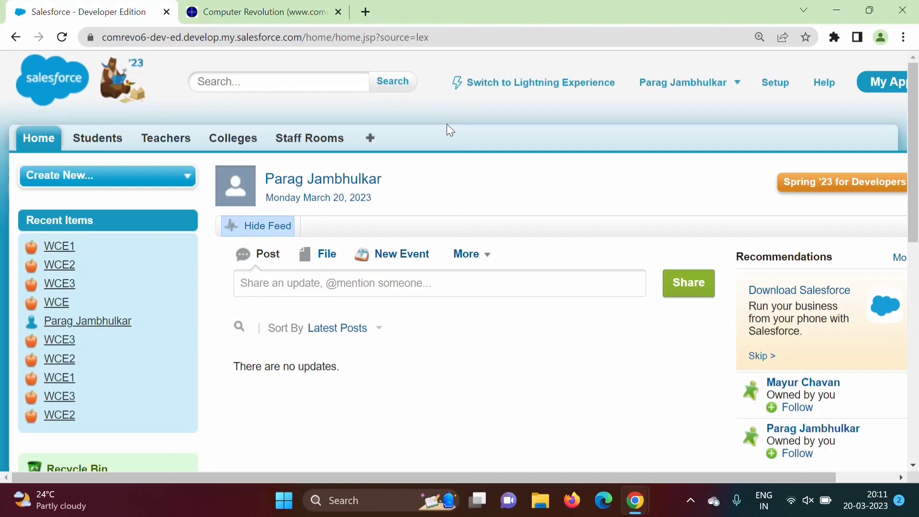
{"action": "mouse_move", "coordinate": [847, 100]}
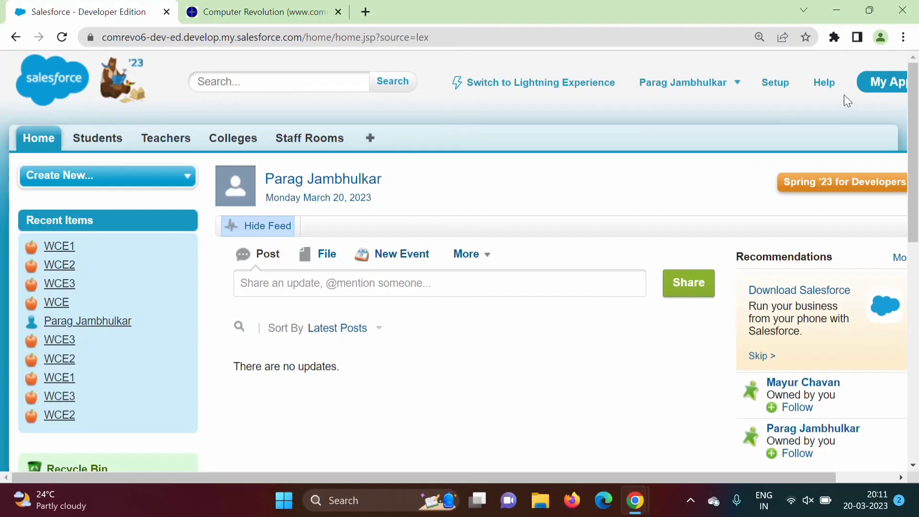
{"action": "left_click", "coordinate": [682, 82]}
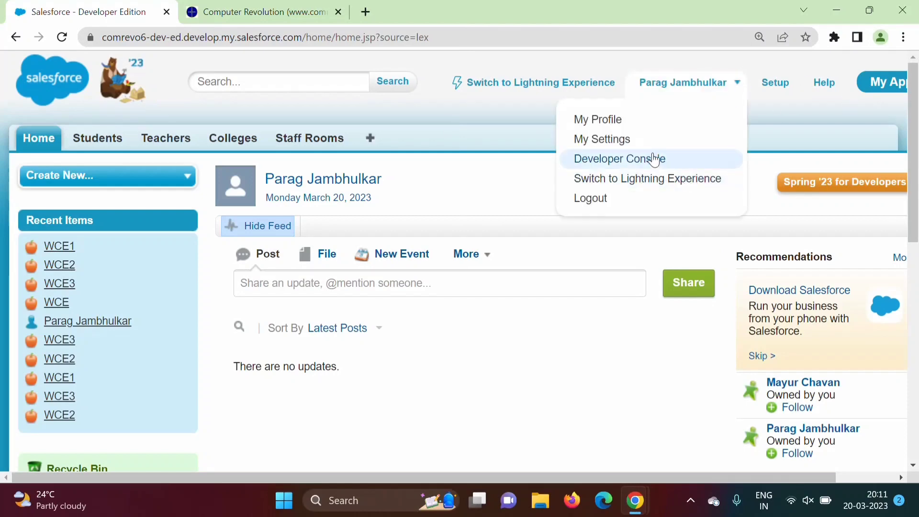
{"action": "left_click", "coordinate": [619, 159]}
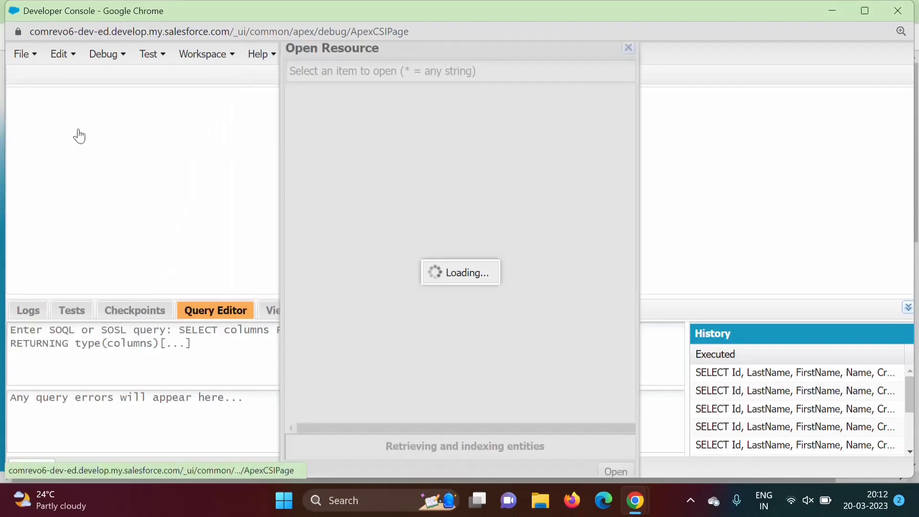
Step: Find 'college' in Open Resource and review the College__c object's fields
{"action": "type", "text": "c"}
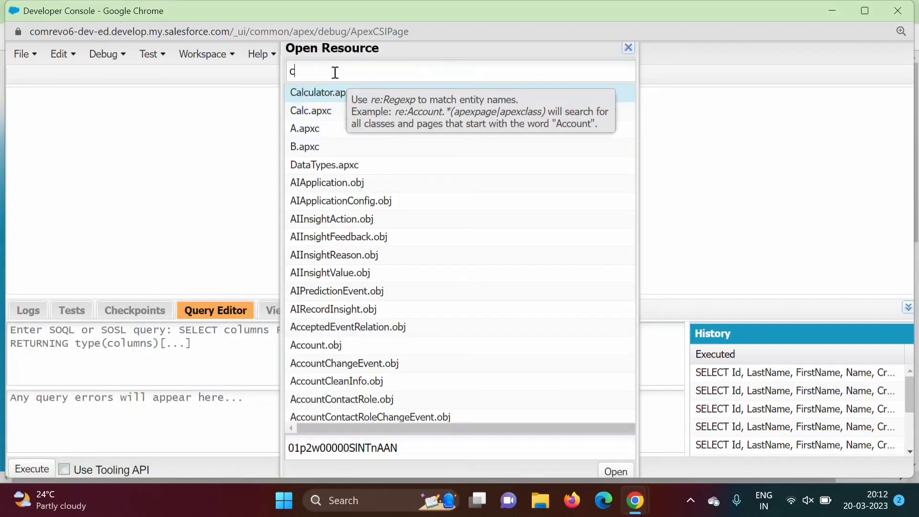
{"action": "type", "text": "ollege"}
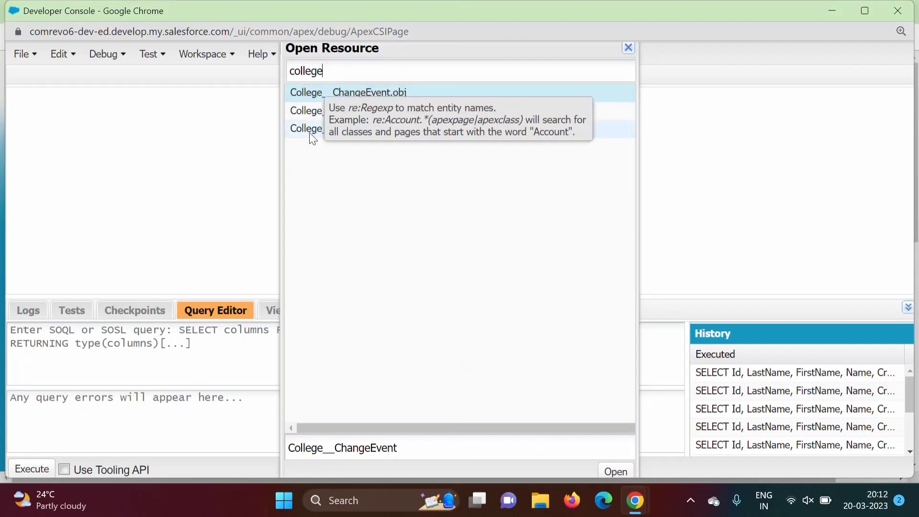
{"action": "left_click", "coordinate": [613, 471]}
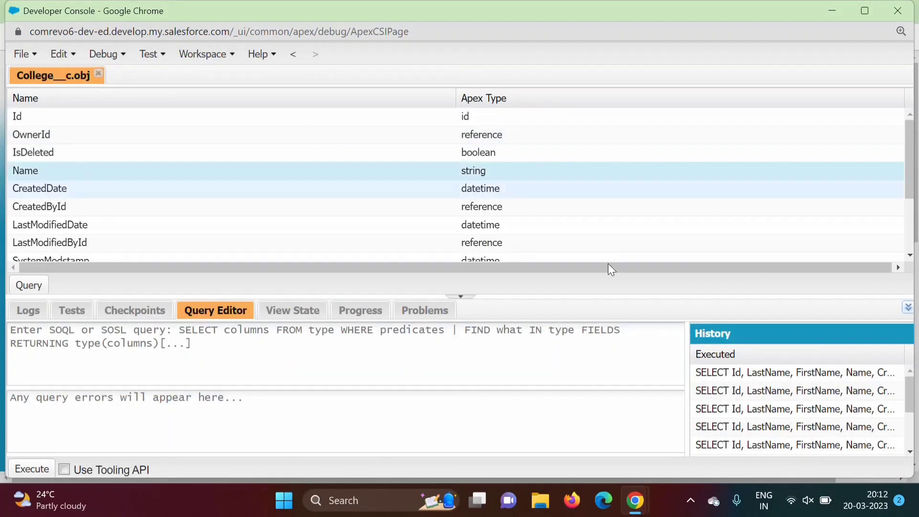
{"action": "scroll", "scroll_direction": "down", "scroll_amount": 3}
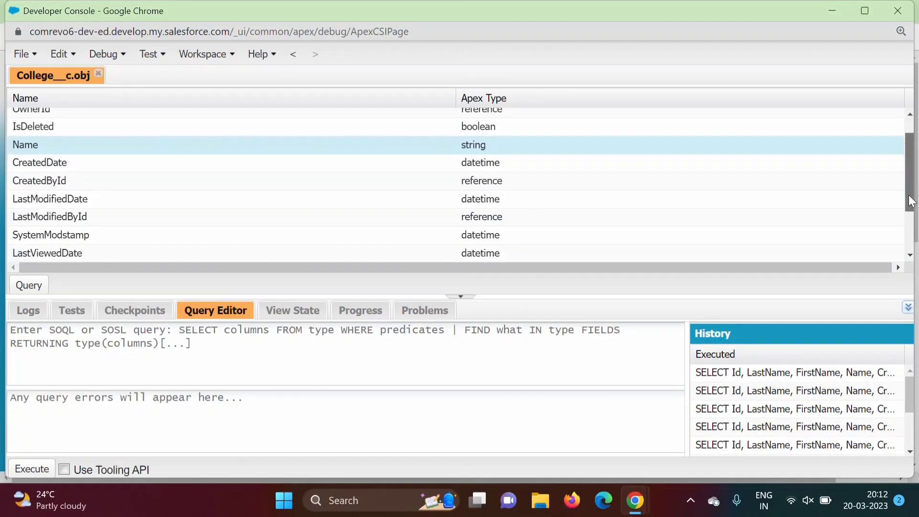
{"action": "scroll", "scroll_direction": "down", "scroll_amount": 3}
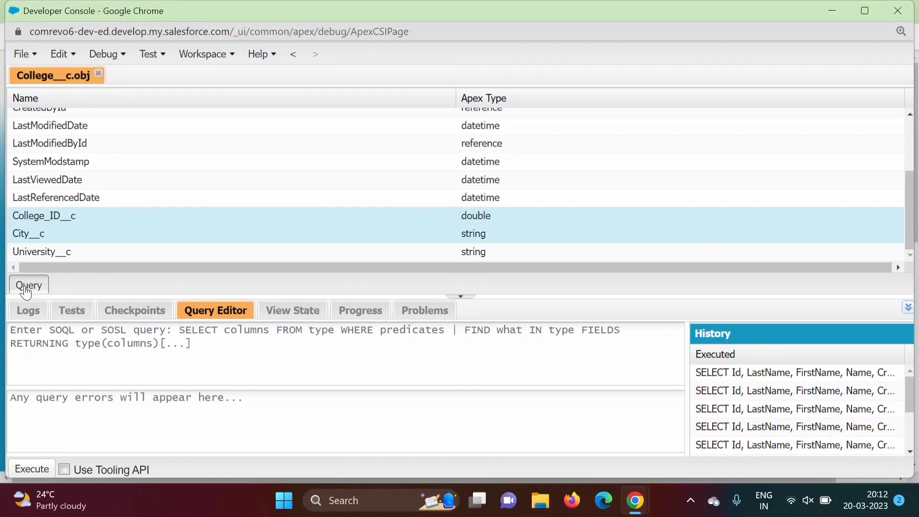
Step: Enter SELECT Id, Name, College_ID__c, City__c FROM College__c in the Query Editor
{"action": "type", "text": "SELECT Id, Name, College_ID__c, City__c FROM College__c"}
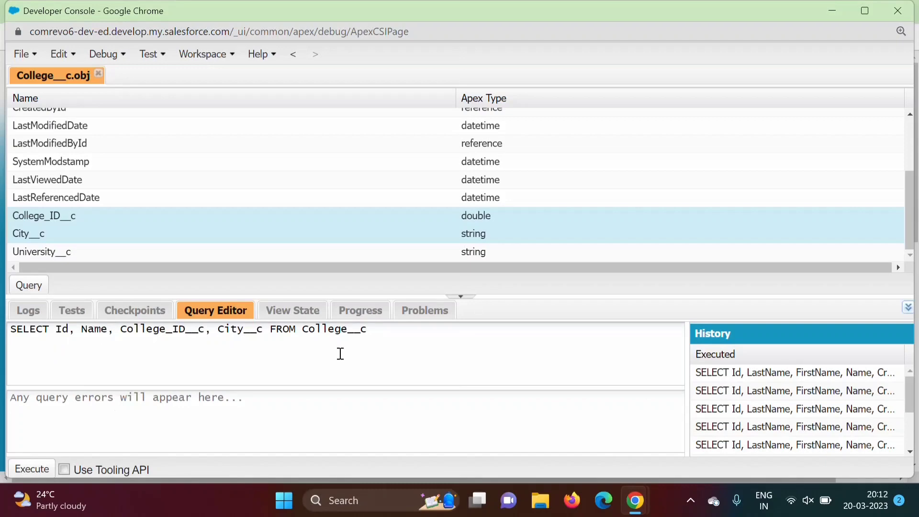
{"action": "left_click", "coordinate": [31, 469]}
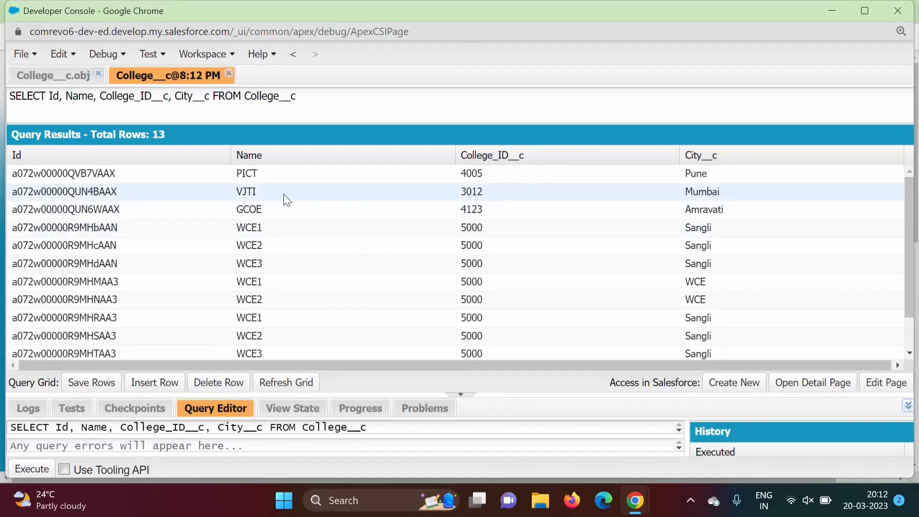
{"action": "mouse_move", "coordinate": [908, 264]}
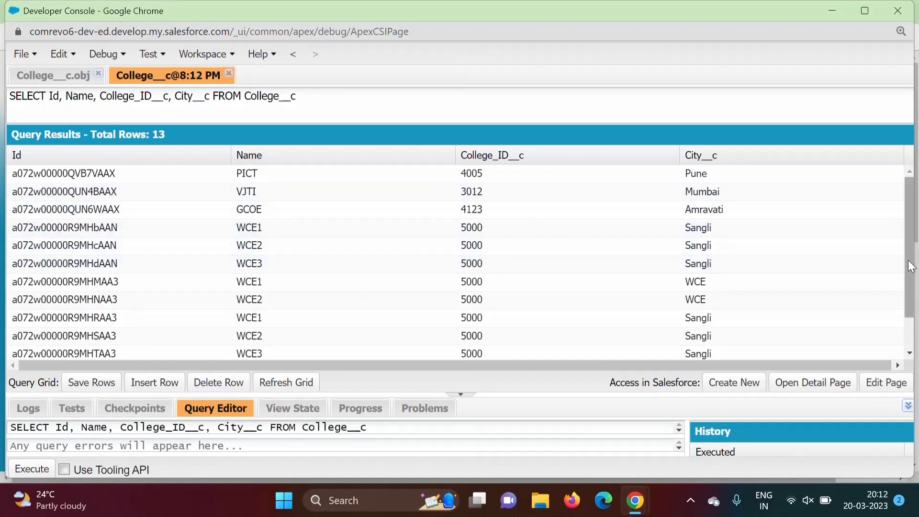
Step: Review the 13 College__c result rows and bring up the Anonymous Apex window
{"action": "scroll", "scroll_direction": "down", "scroll_amount": 3}
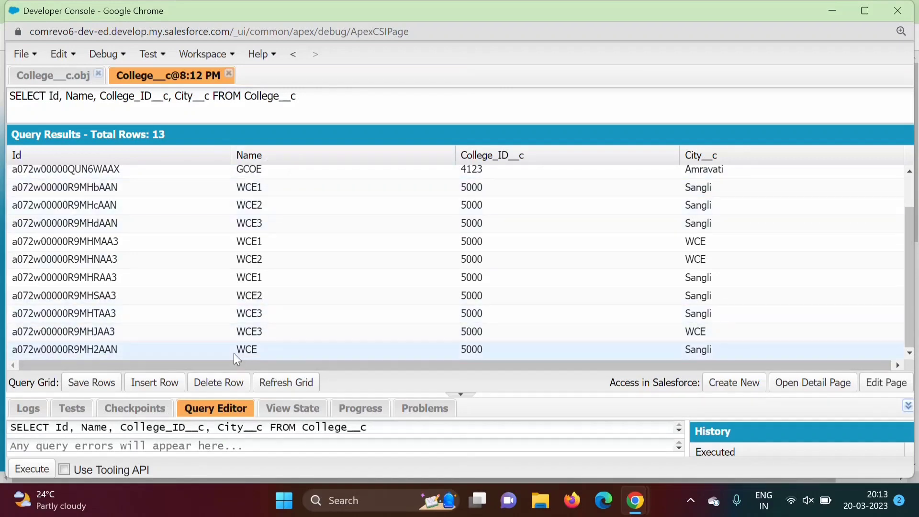
{"action": "mouse_move", "coordinate": [264, 351]}
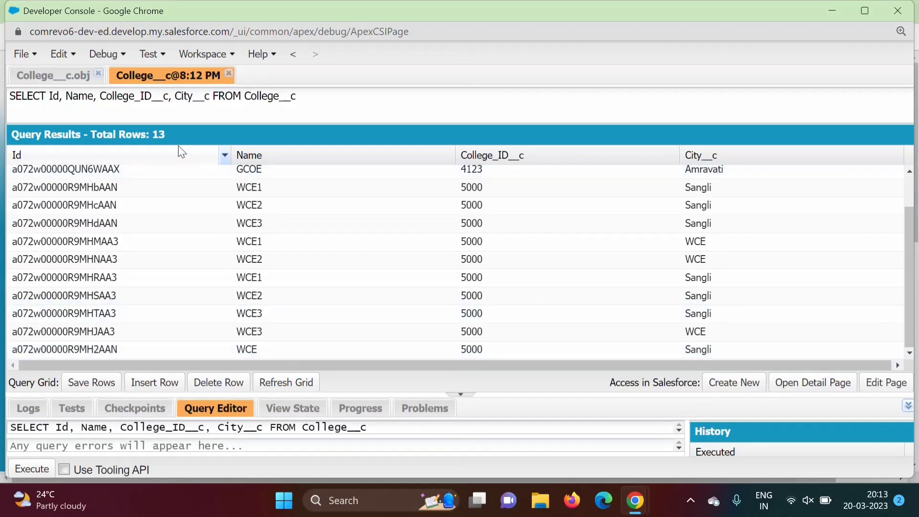
{"action": "left_click", "coordinate": [246, 349]}
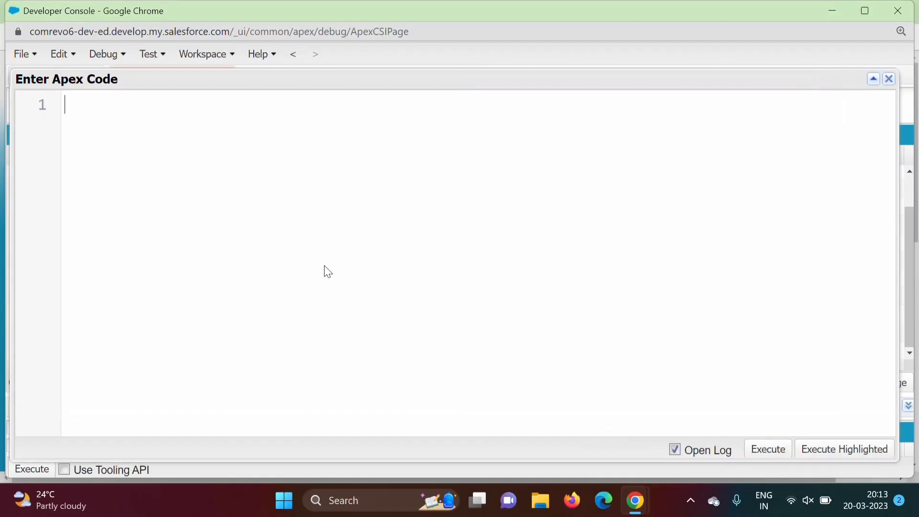
{"action": "mouse_move", "coordinate": [293, 261]}
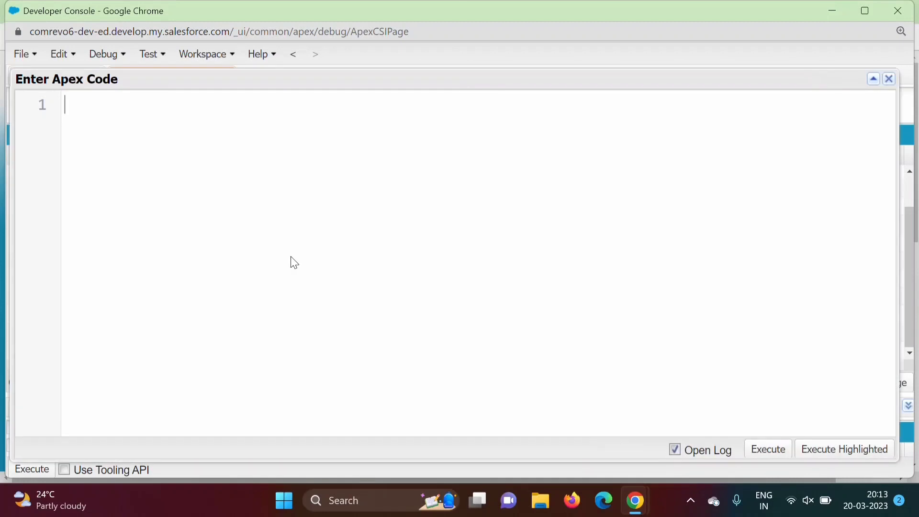
Step: Write an inline SOQL query selecting Name, College_ID__c and City__c inside brackets
{"action": "type", "text": "[];"}
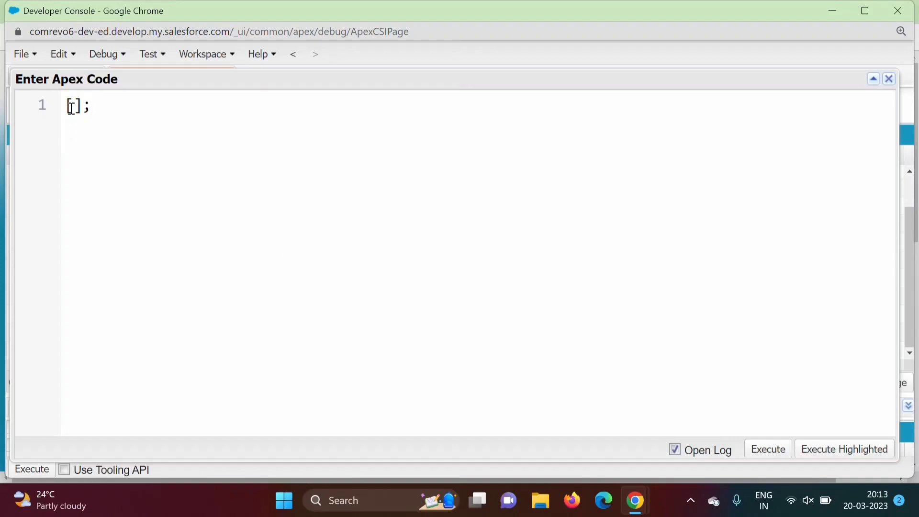
{"action": "type", "text": "SELE"}
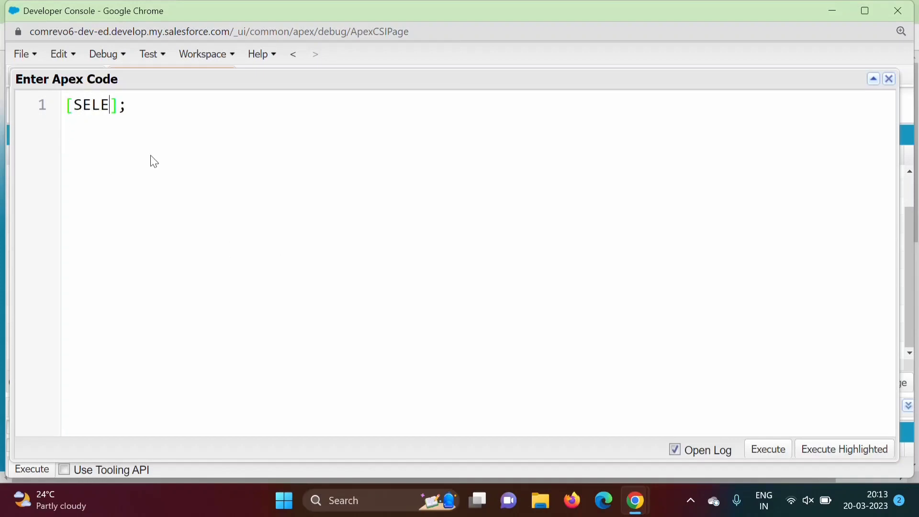
{"action": "type", "text": "C"}
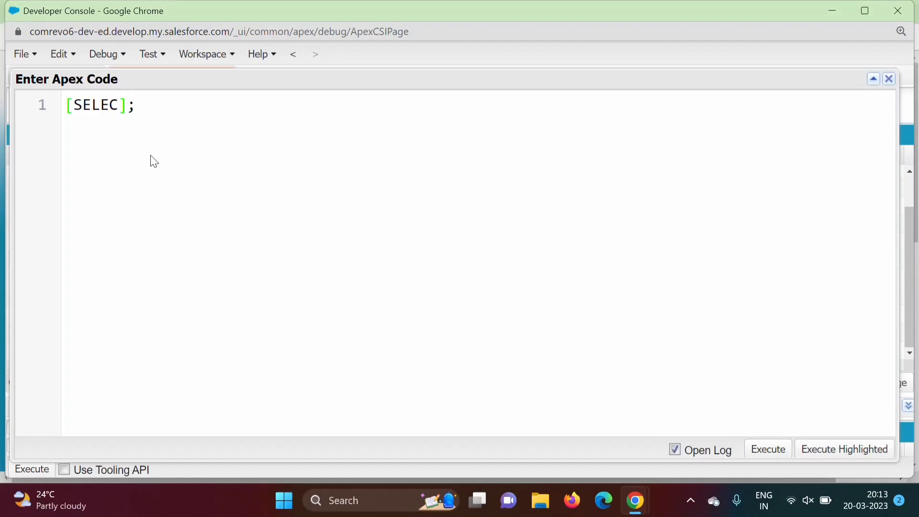
{"action": "type", "text": "T"}
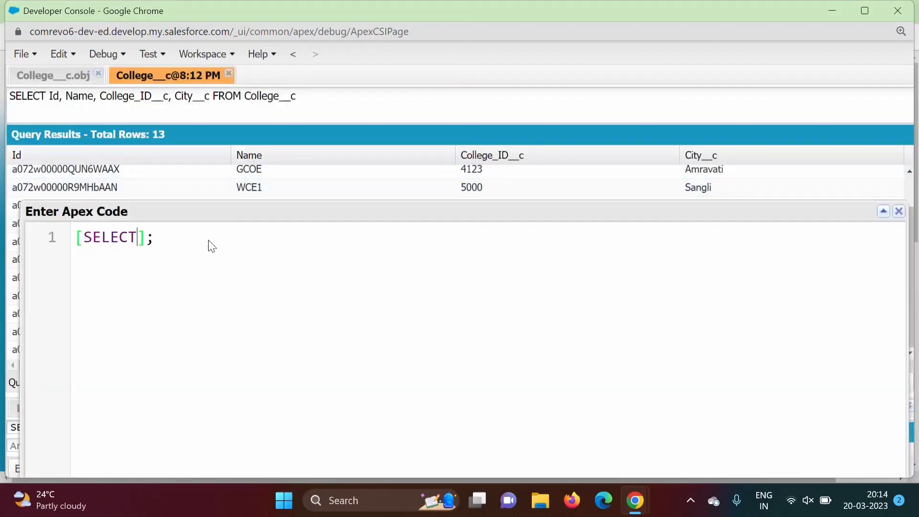
{"action": "type", "text": "Name"}
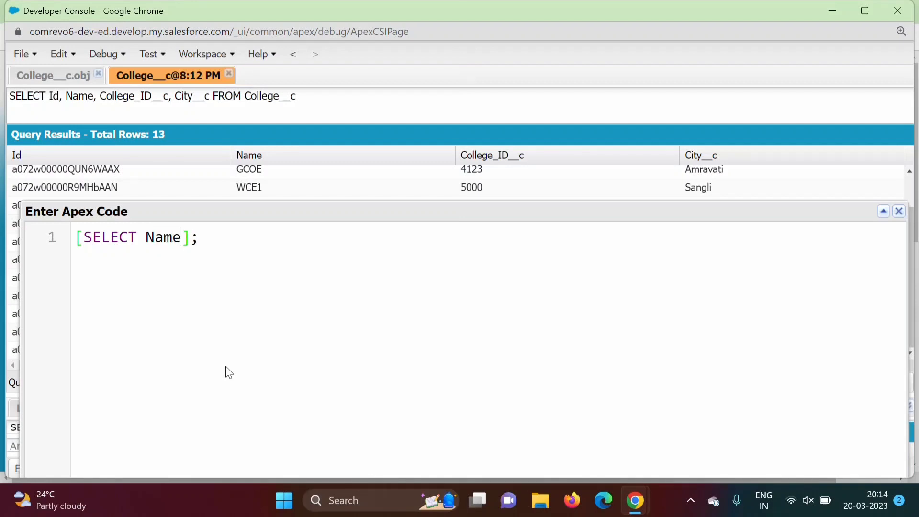
{"action": "type", "text": ", Colle"}
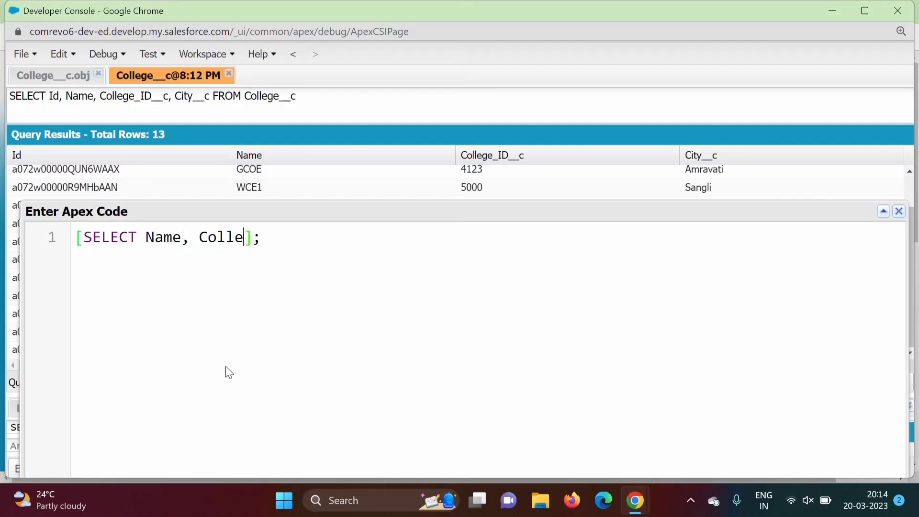
{"action": "type", "text": "ge_I"}
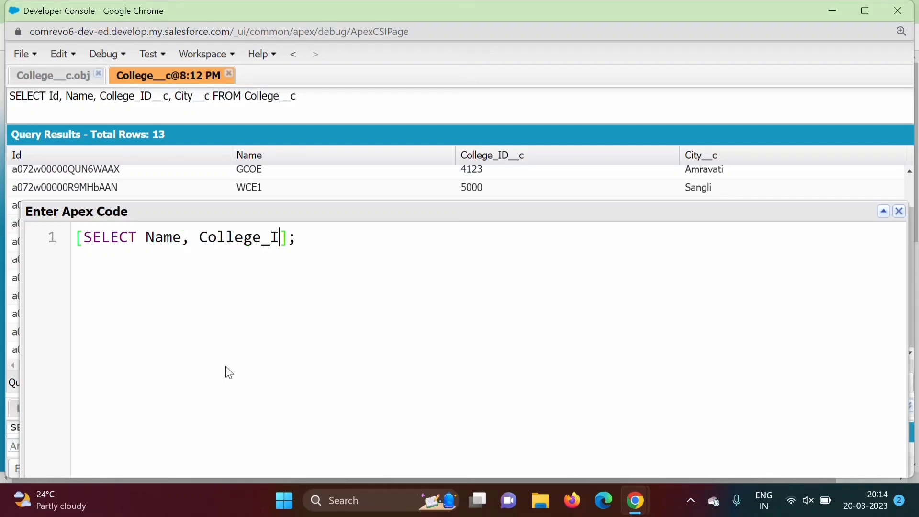
{"action": "type", "text": "D__c"}
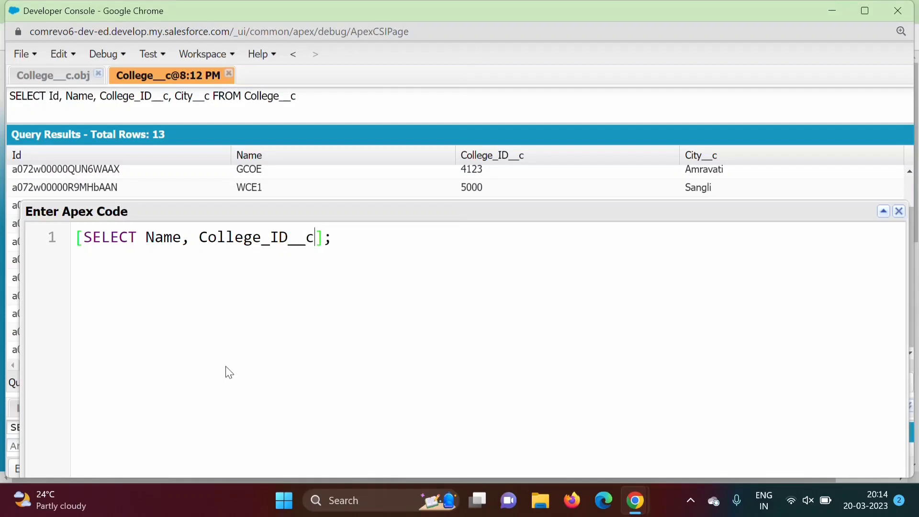
{"action": "type", "text": ",City"}
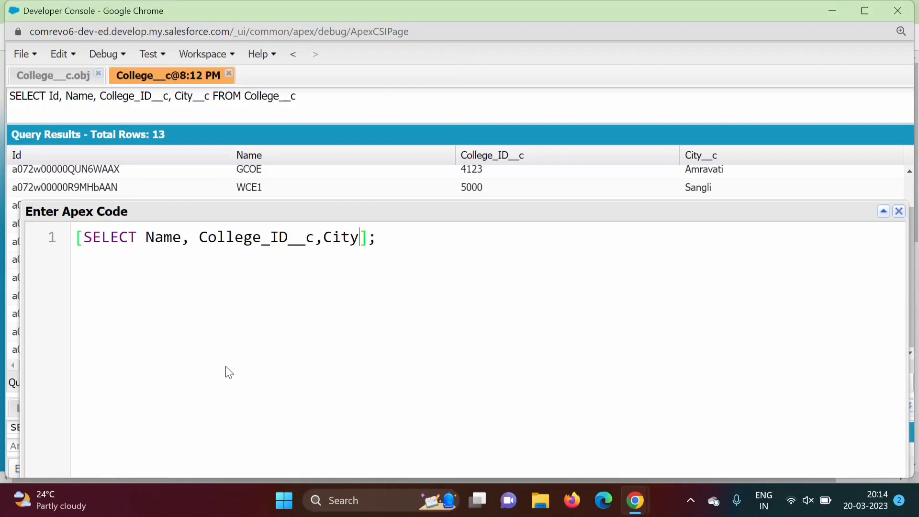
{"action": "type", "text": "__c"}
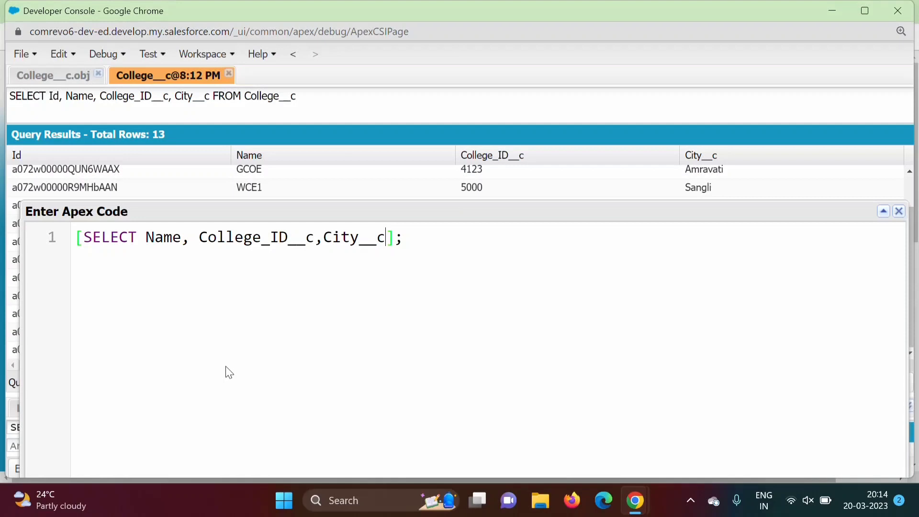
Step: Complete the query with FROM College__c as the source object
{"action": "type", "text": "FROM"}
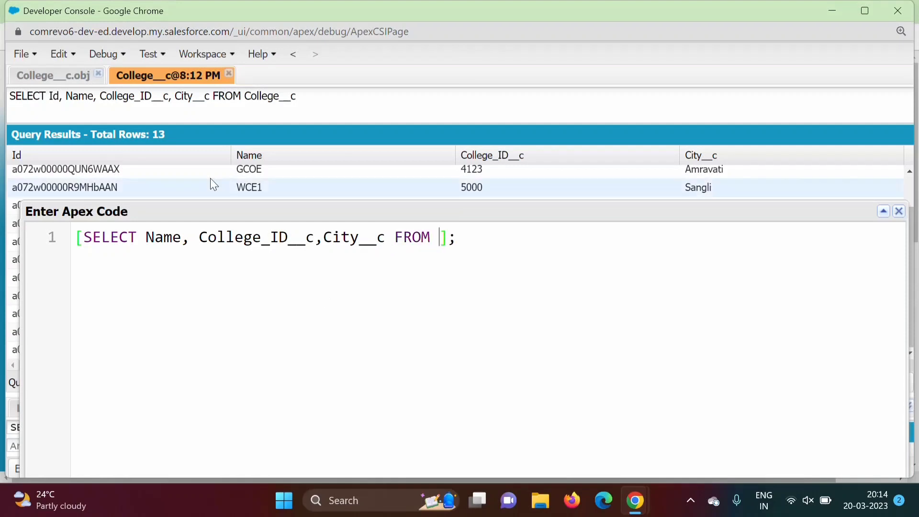
{"action": "mouse_move", "coordinate": [473, 345]}
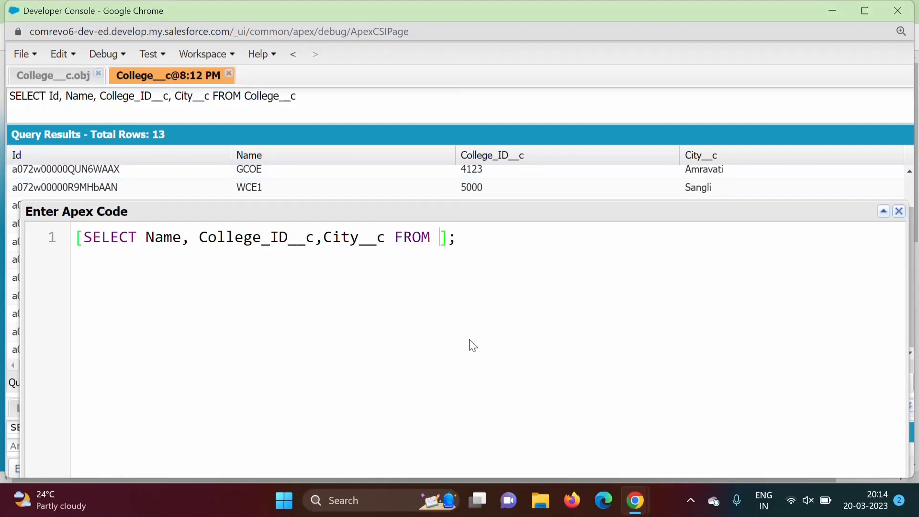
{"action": "type", "text": "College"}
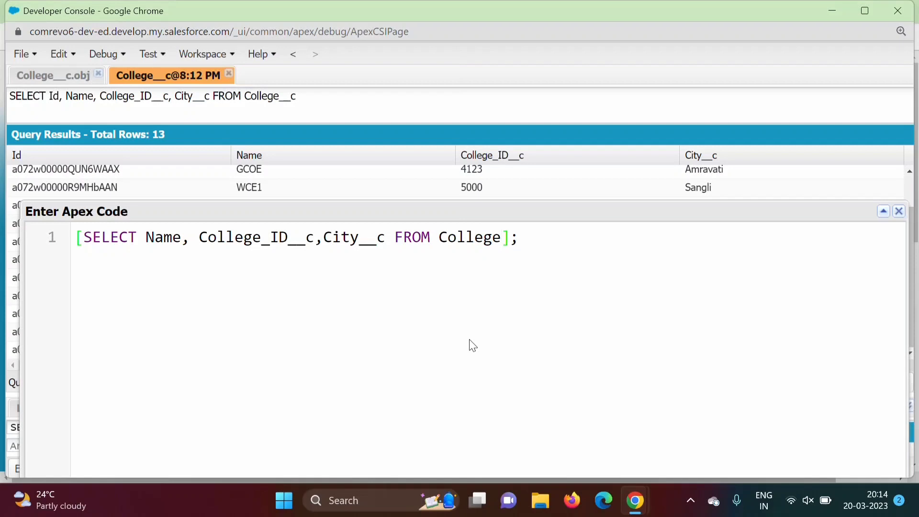
{"action": "type", "text": "__c"}
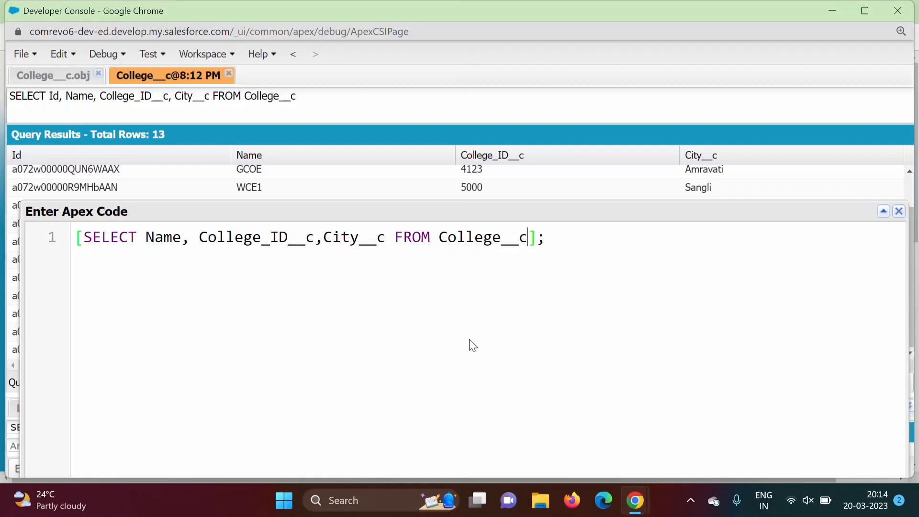
{"action": "mouse_move", "coordinate": [381, 219]}
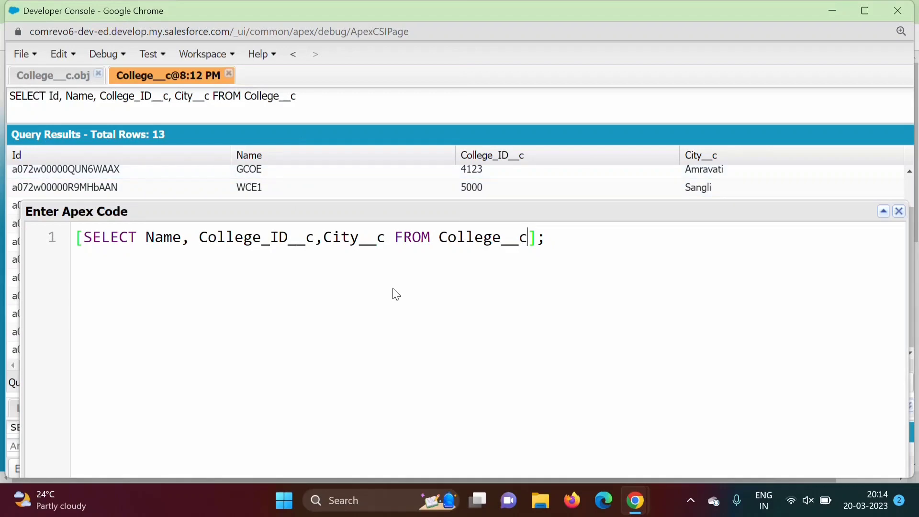
Step: Add WHERE Name='WCE' to filter the College__c query
{"action": "type", "text": "WHERE"}
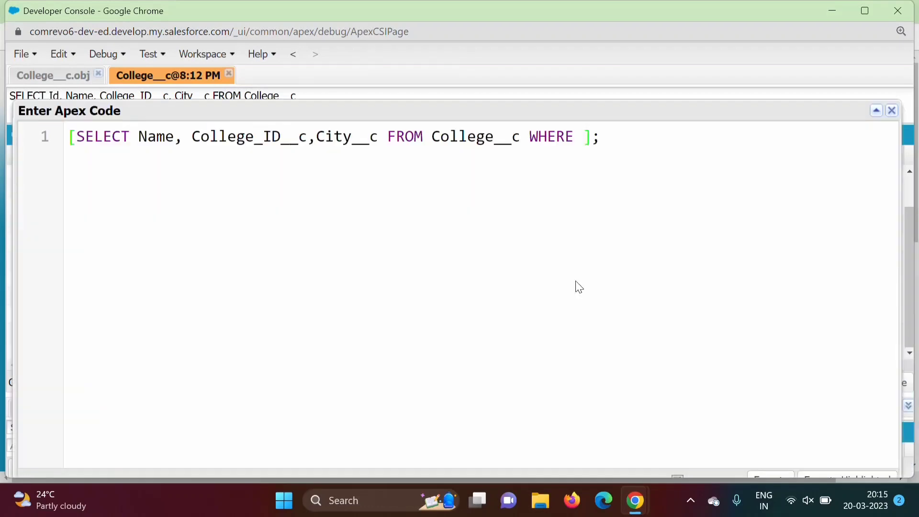
{"action": "type", "text": "Name="}
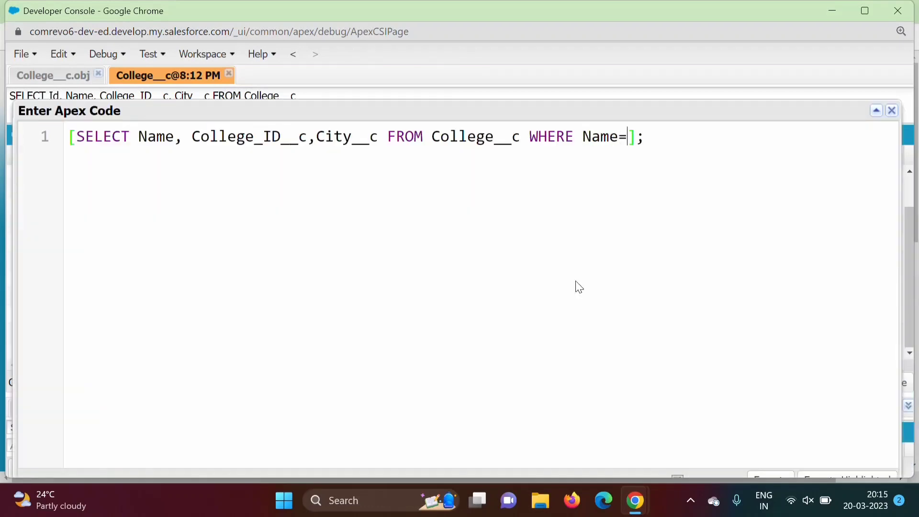
{"action": "type", "text": "''"}
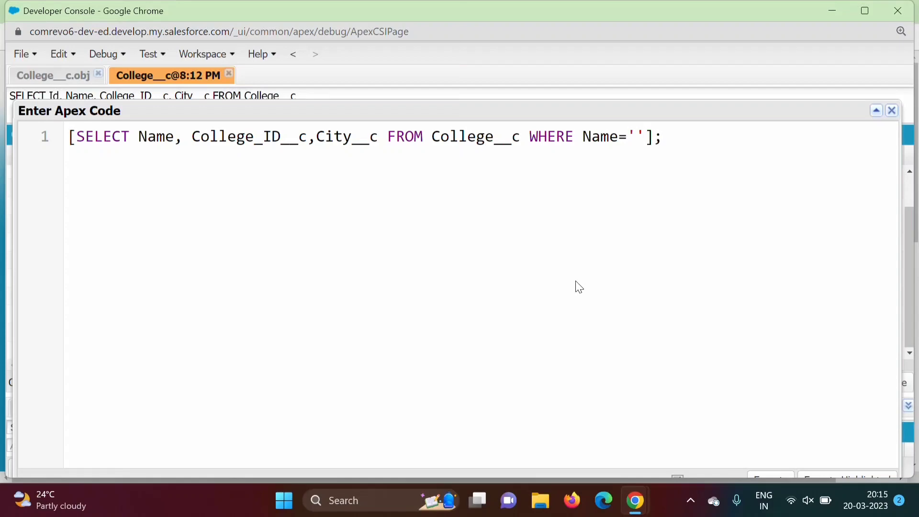
{"action": "type", "text": "WCE"}
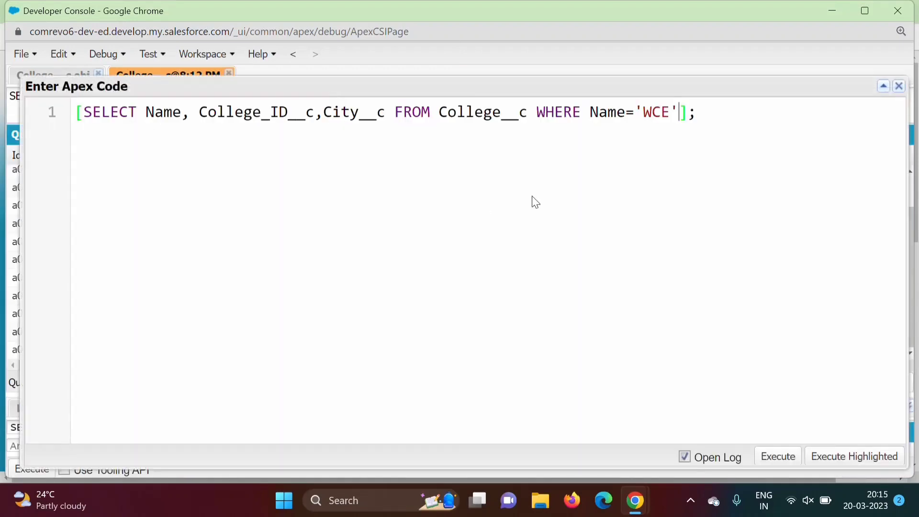
{"action": "mouse_move", "coordinate": [614, 125]}
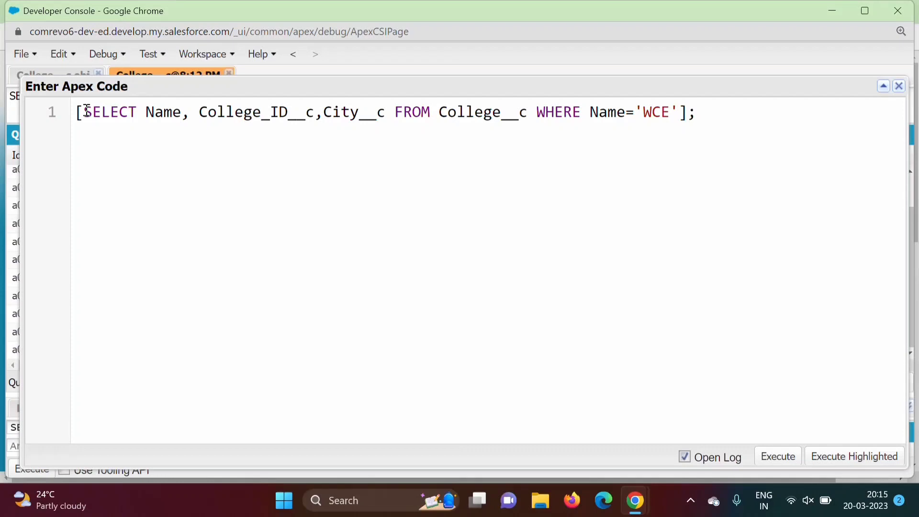
{"action": "left_click_drag", "start_coordinate": [79, 112], "coordinate": [199, 112]}
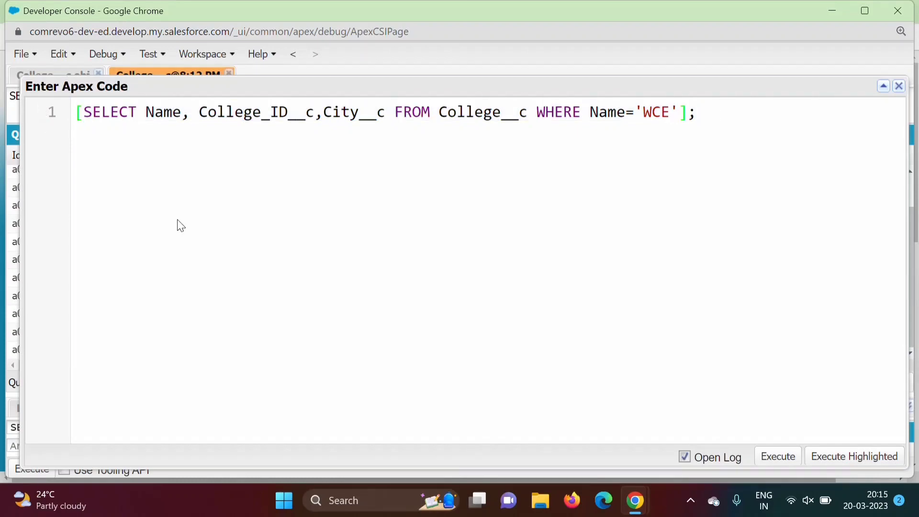
Step: Assign the query result to List<College__c> records and add empty lines below
{"action": "type", "text": "List"}
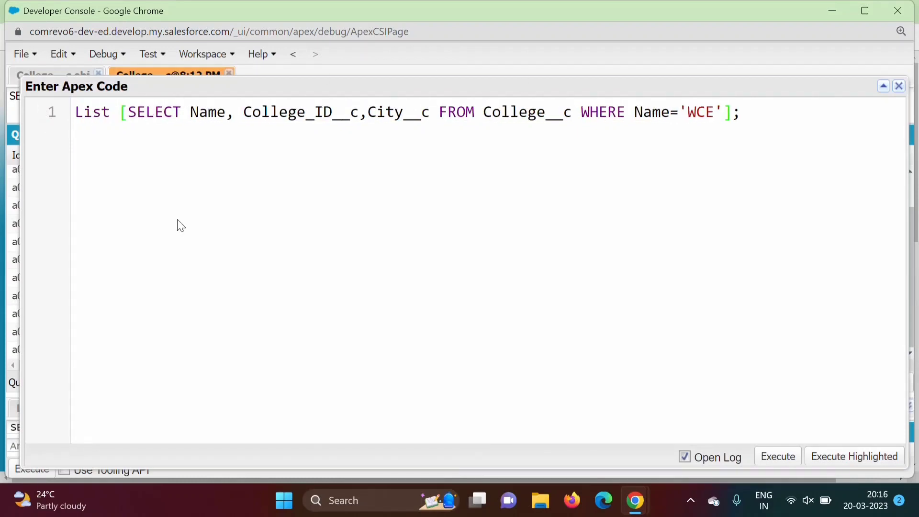
{"action": "left_click", "coordinate": [110, 112]}
{"action": "type", "text": "<>"}
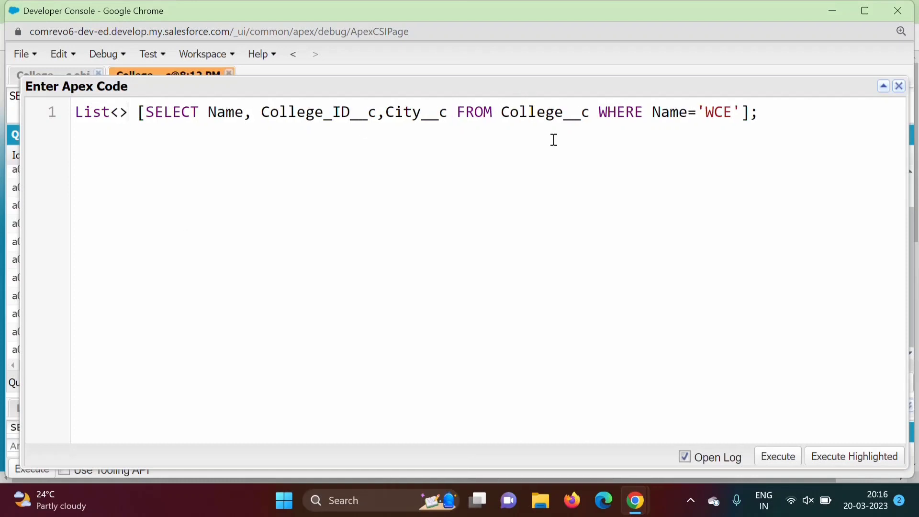
{"action": "double_click", "coordinate": [544, 112]}
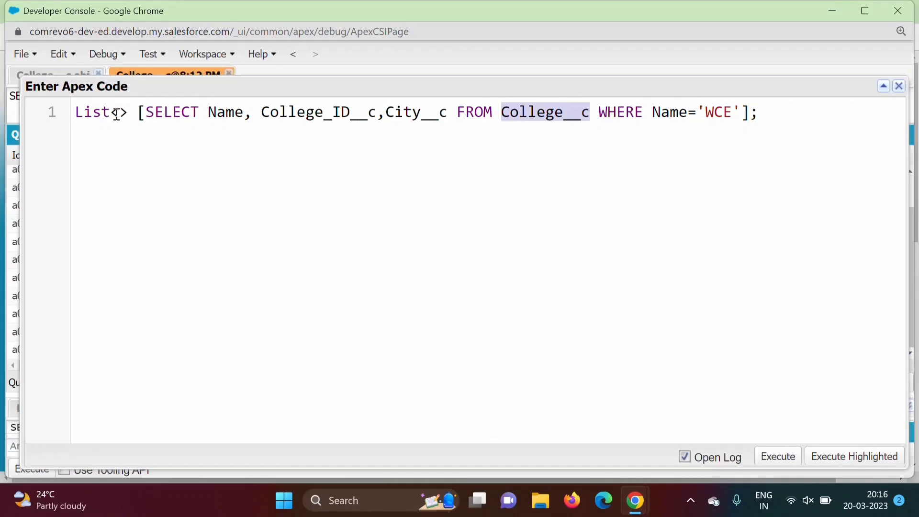
{"action": "type", "text": "College__c"}
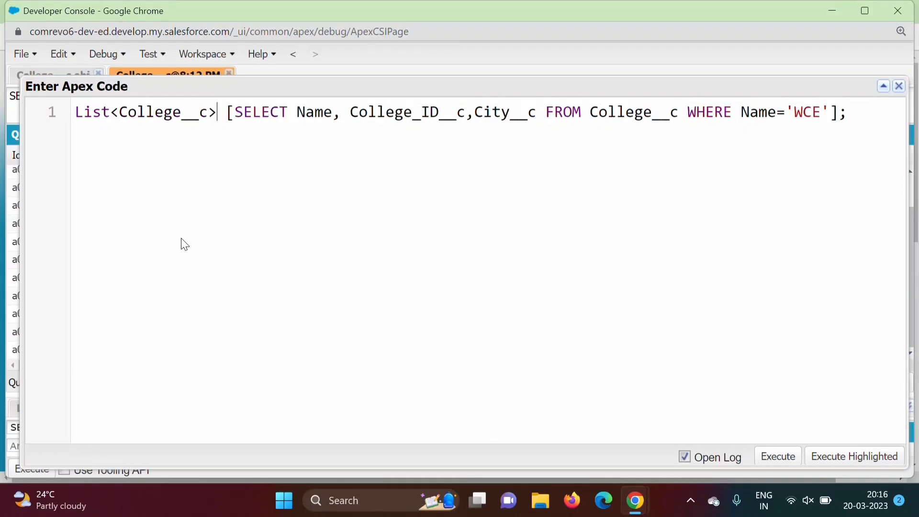
{"action": "type", "text": "records="}
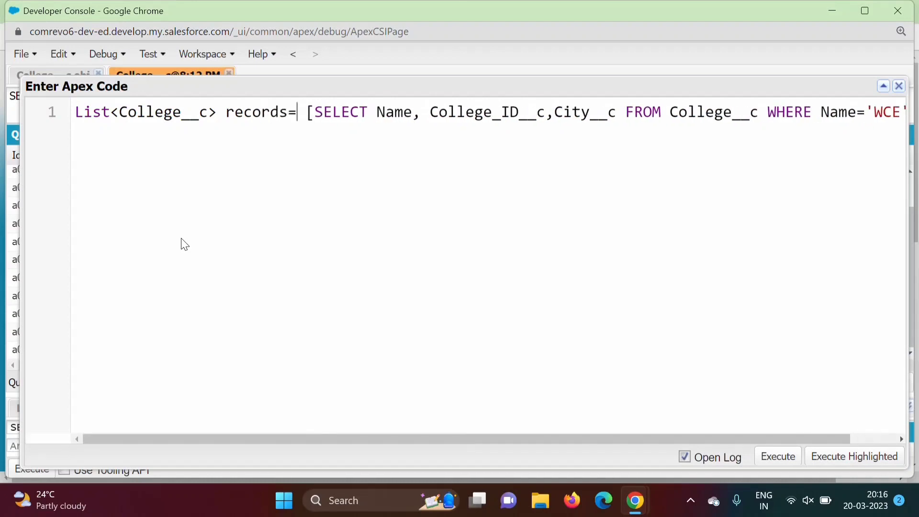
{"action": "mouse_move", "coordinate": [551, 236]}
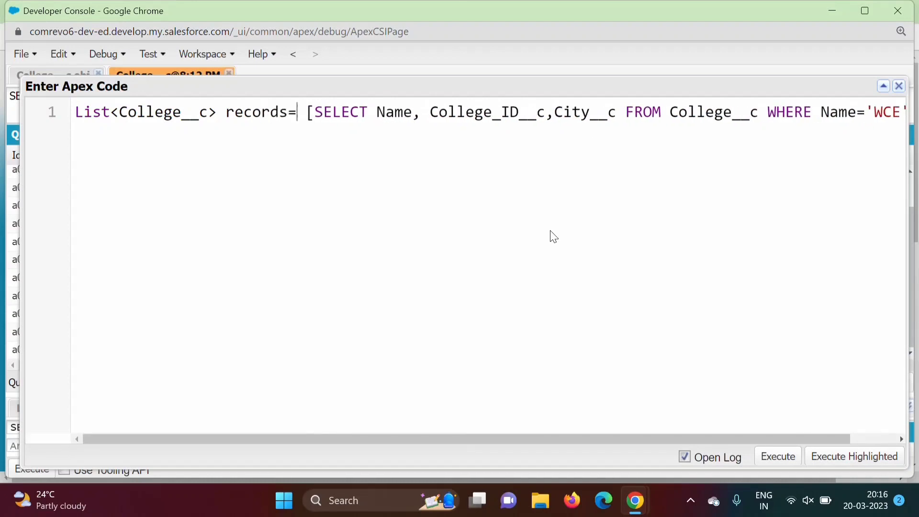
{"action": "scroll", "scroll_direction": "right", "scroll_amount": 3}
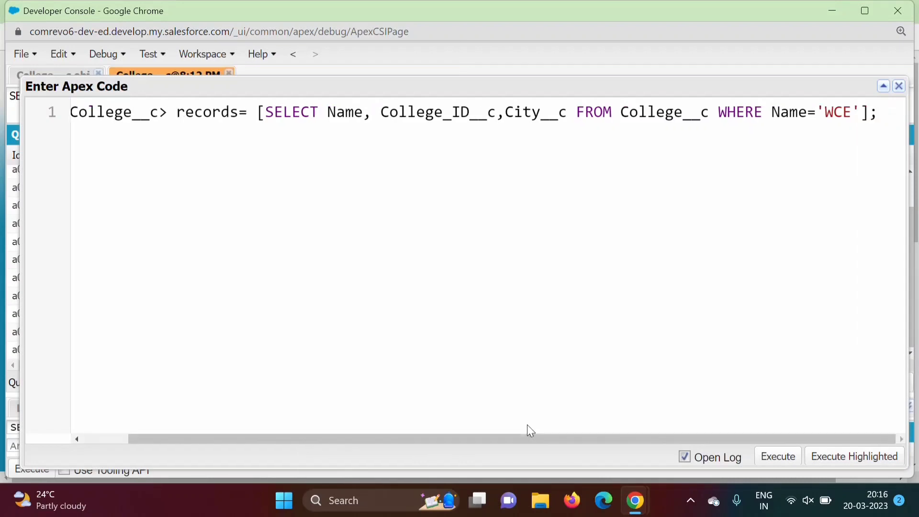
{"action": "mouse_move", "coordinate": [337, 462]}
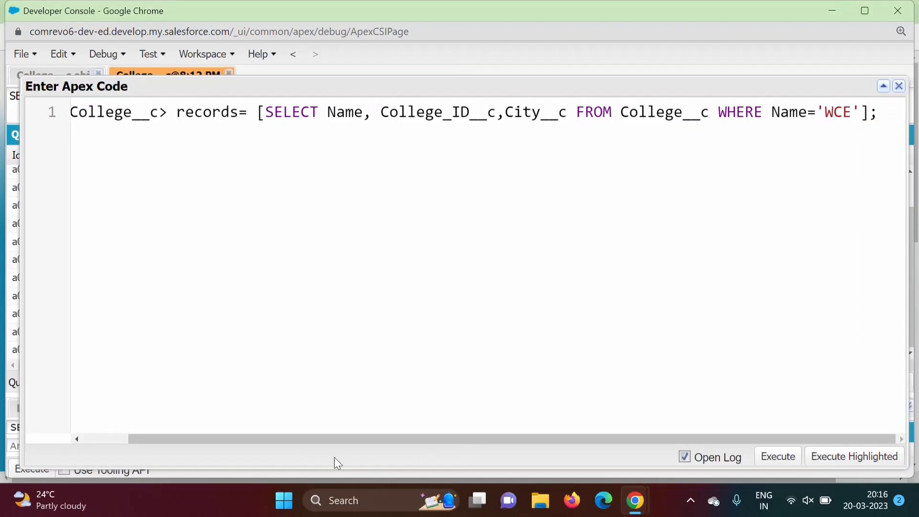
{"action": "type", "text": "List<"}
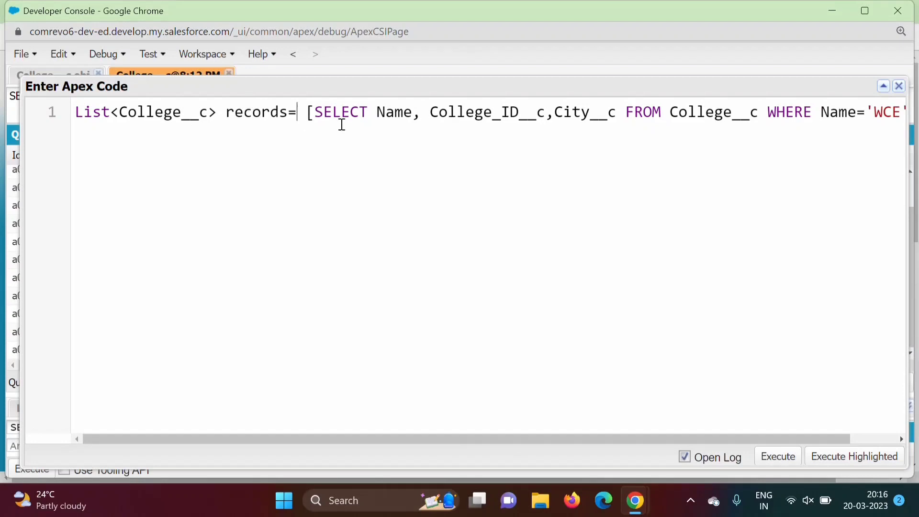
{"action": "key", "text": "Enter"}
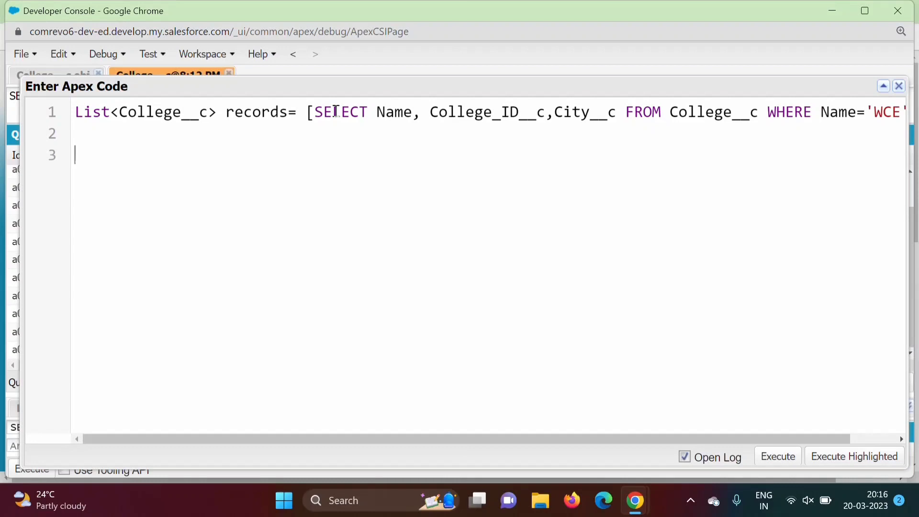
Step: Write delete records; on the line below the query
{"action": "type", "text": "delete"}
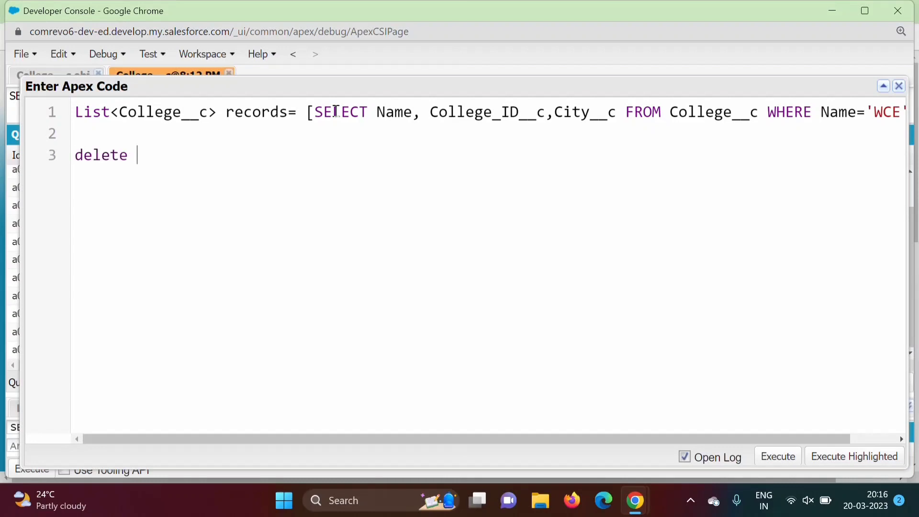
{"action": "type", "text": "records"}
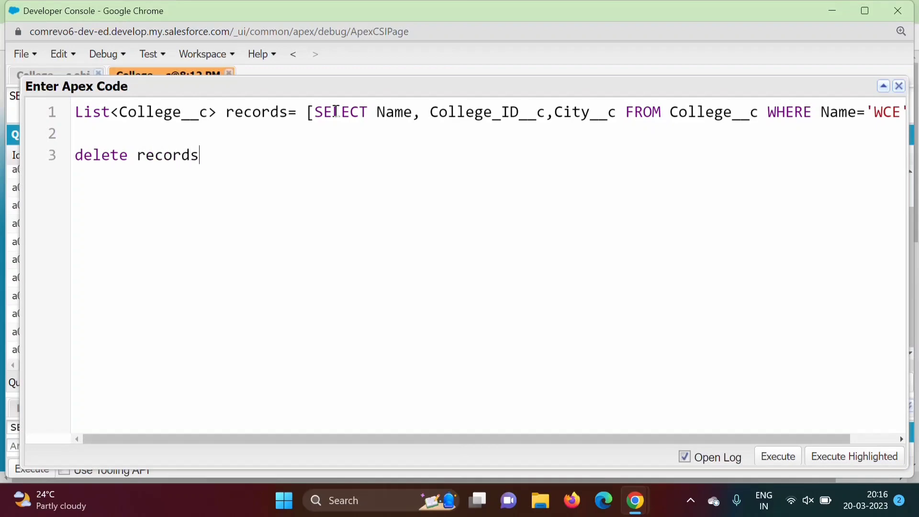
{"action": "type", "text": ";"}
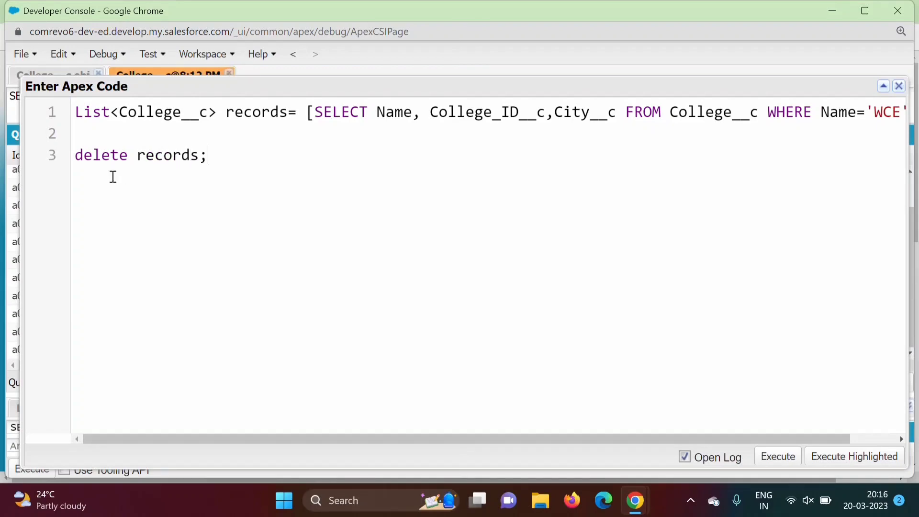
{"action": "mouse_move", "coordinate": [551, 128]}
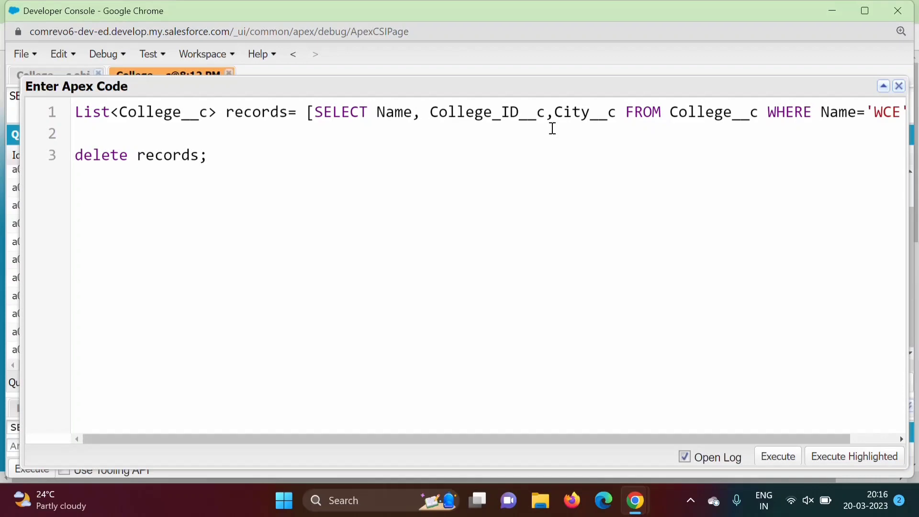
{"action": "mouse_move", "coordinate": [259, 123]}
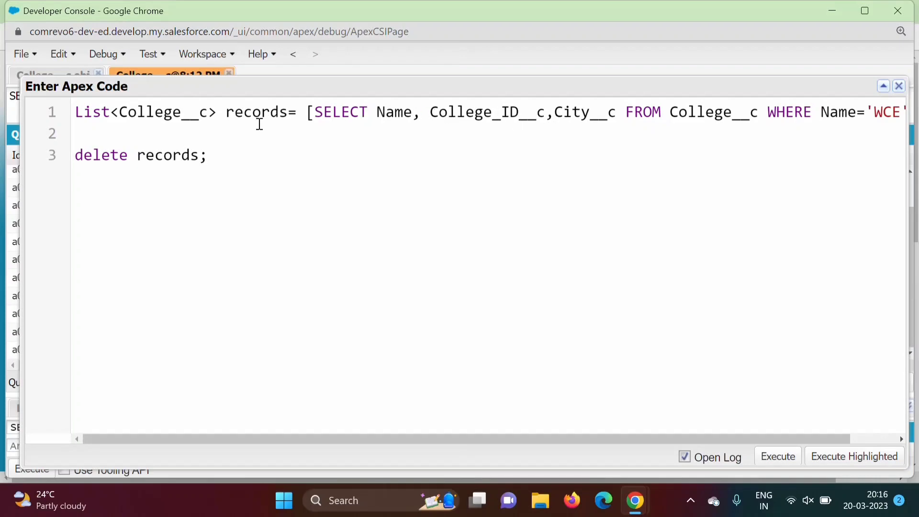
{"action": "mouse_move", "coordinate": [310, 88]}
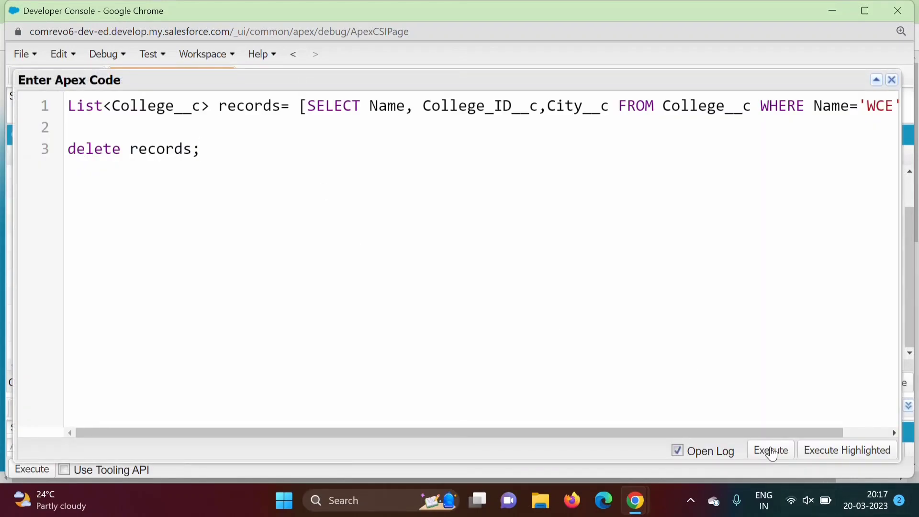
Step: Execute the delete script and reload the College__c query, now returning 12 rows
{"action": "left_click", "coordinate": [769, 450]}
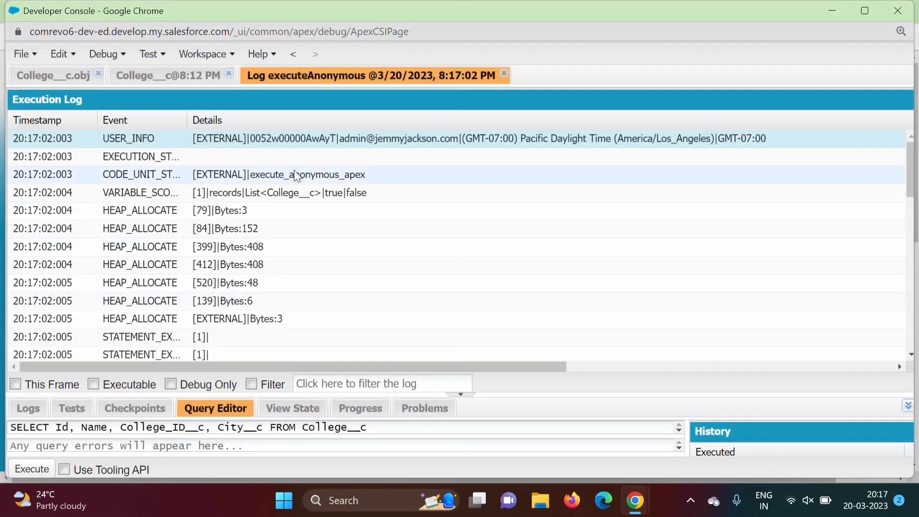
{"action": "left_click", "coordinate": [168, 75]}
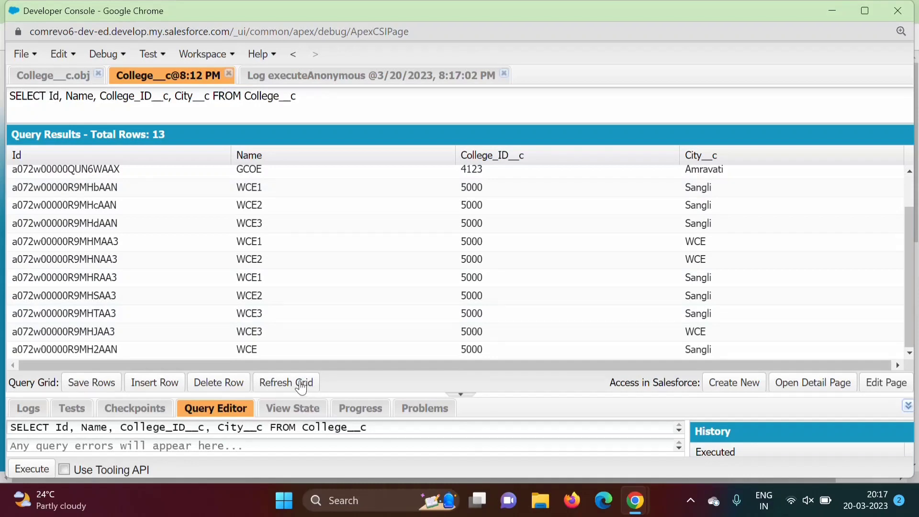
{"action": "mouse_move", "coordinate": [280, 396]}
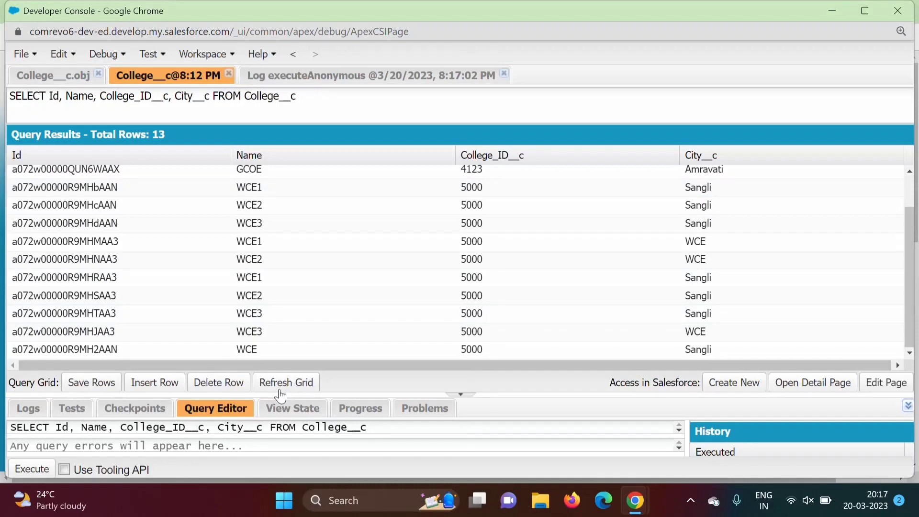
{"action": "left_click", "coordinate": [285, 382]}
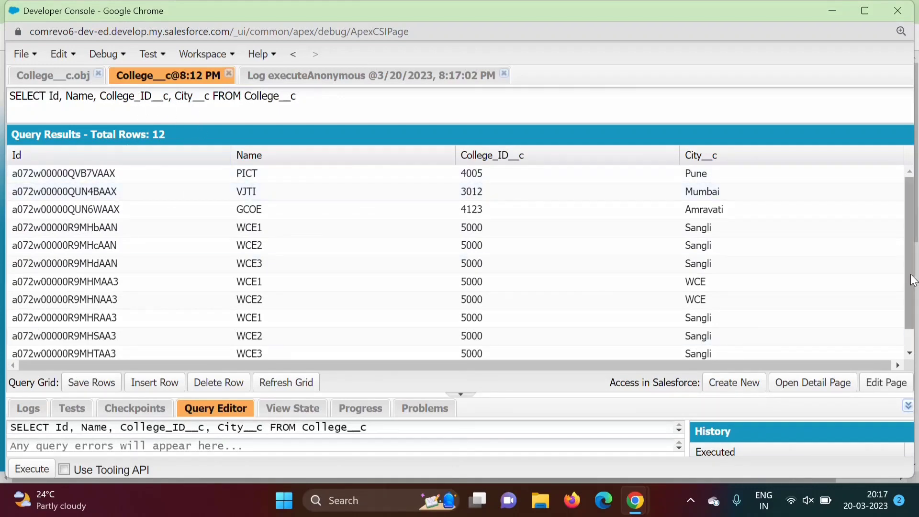
{"action": "scroll", "scroll_direction": "down", "scroll_amount": 3}
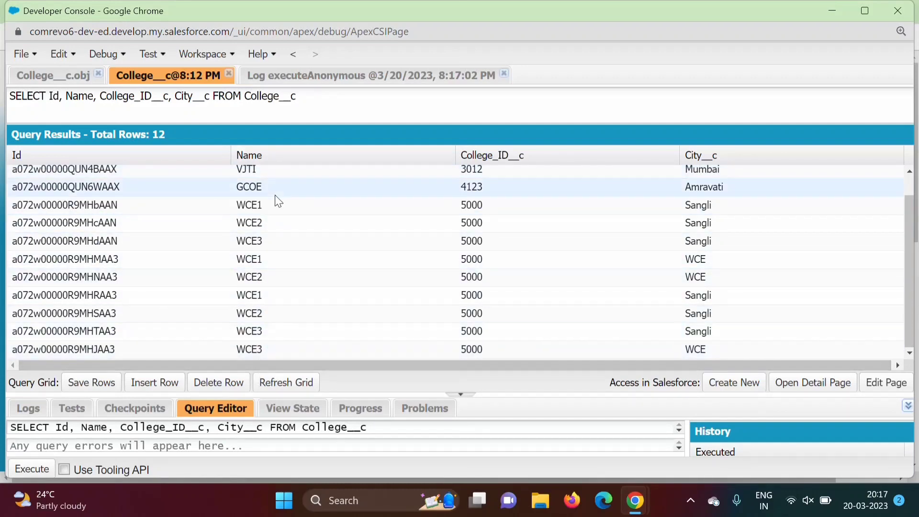
{"action": "mouse_move", "coordinate": [188, 137]}
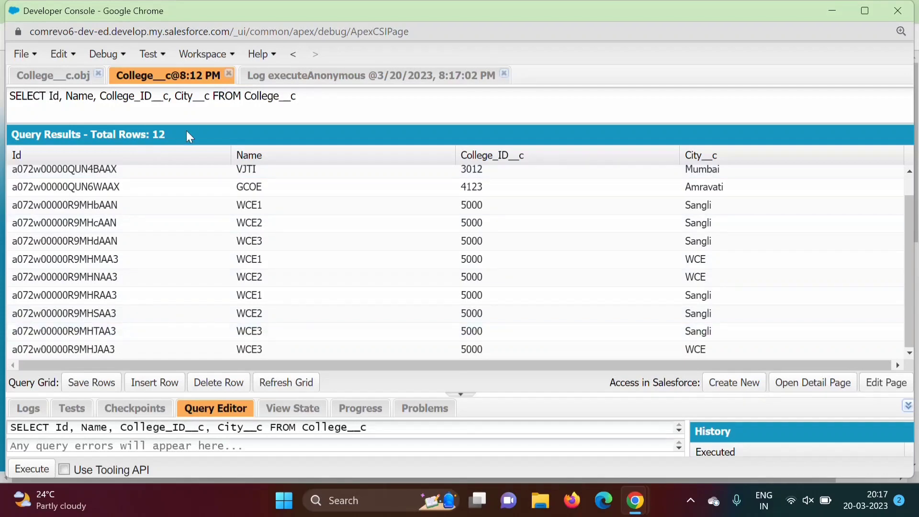
{"action": "mouse_move", "coordinate": [186, 139]}
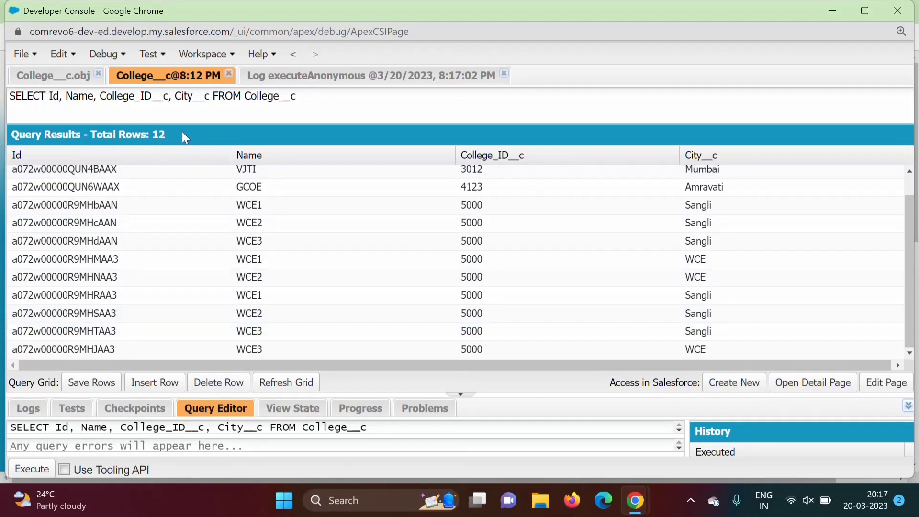
{"action": "mouse_move", "coordinate": [551, 472]}
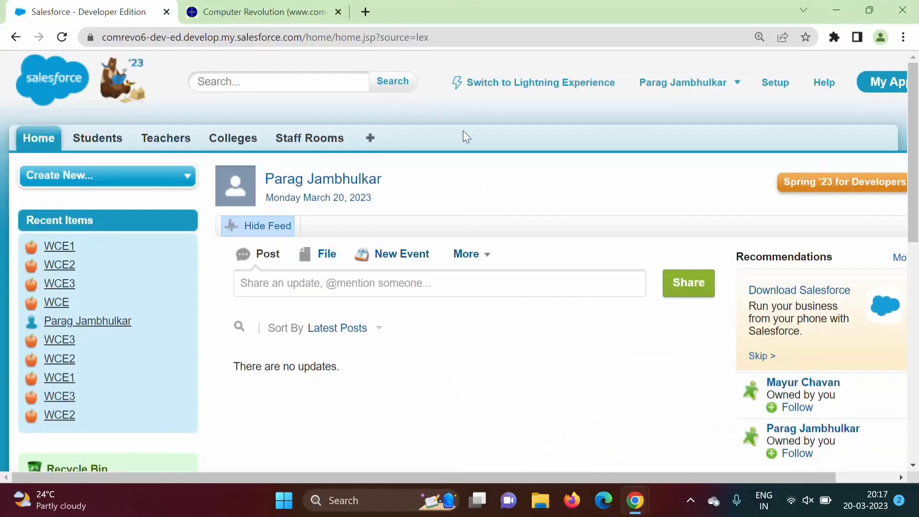
{"action": "mouse_move", "coordinate": [539, 82]}
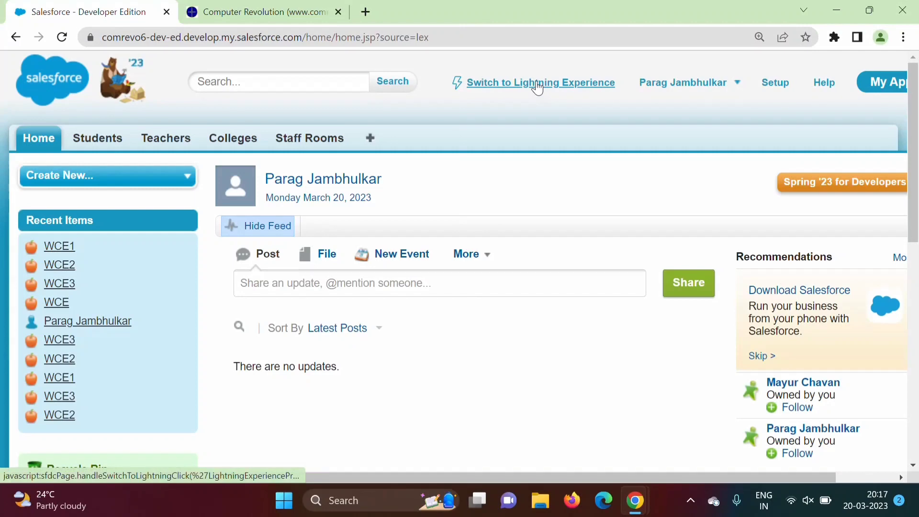
Step: Switch to Lightning Experience and open the Recycle Bin showing the deleted WCE record
{"action": "left_click", "coordinate": [539, 82]}
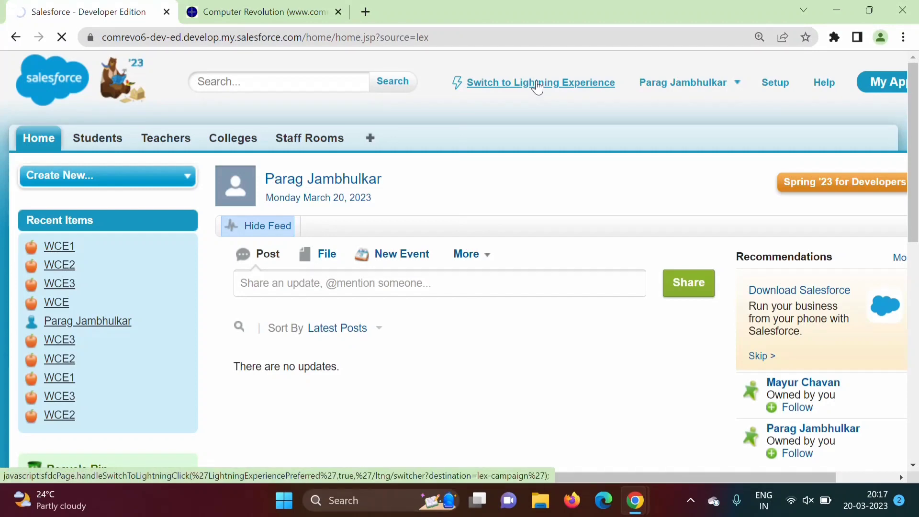
{"action": "left_click", "coordinate": [539, 82]}
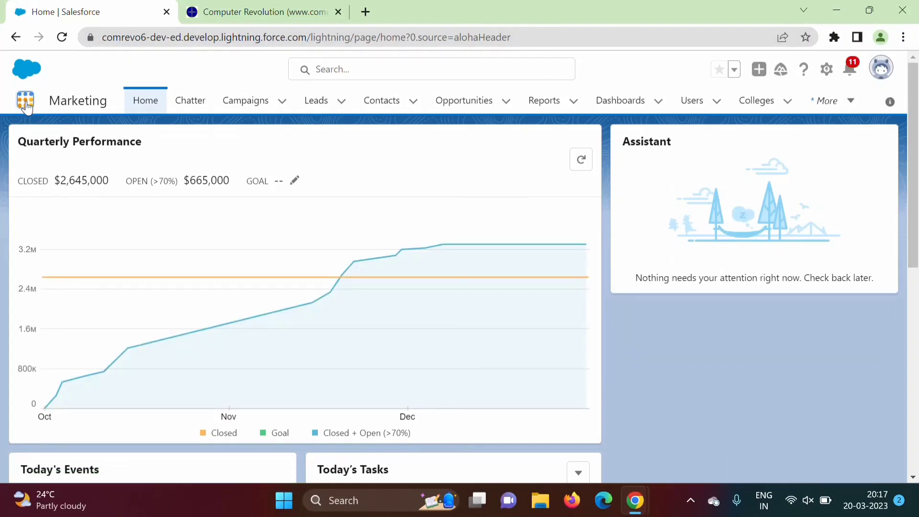
{"action": "left_click", "coordinate": [25, 100]}
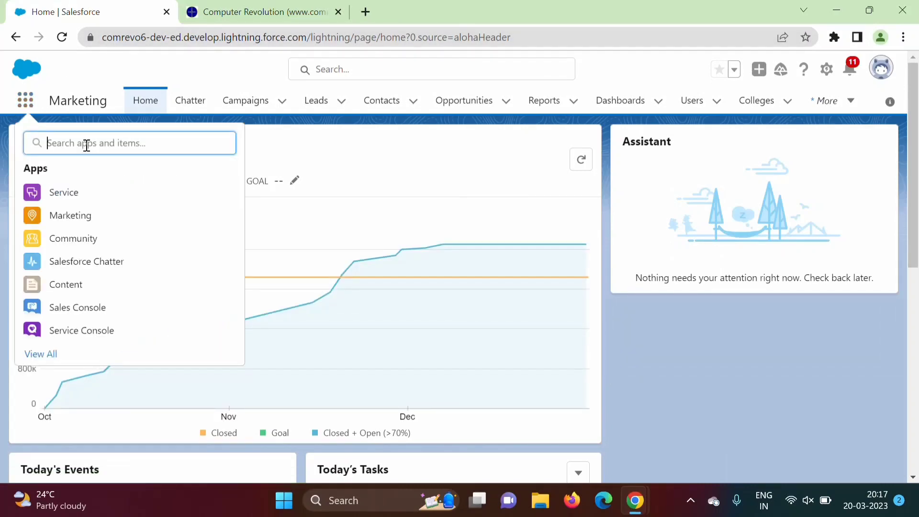
{"action": "type", "text": "recu"}
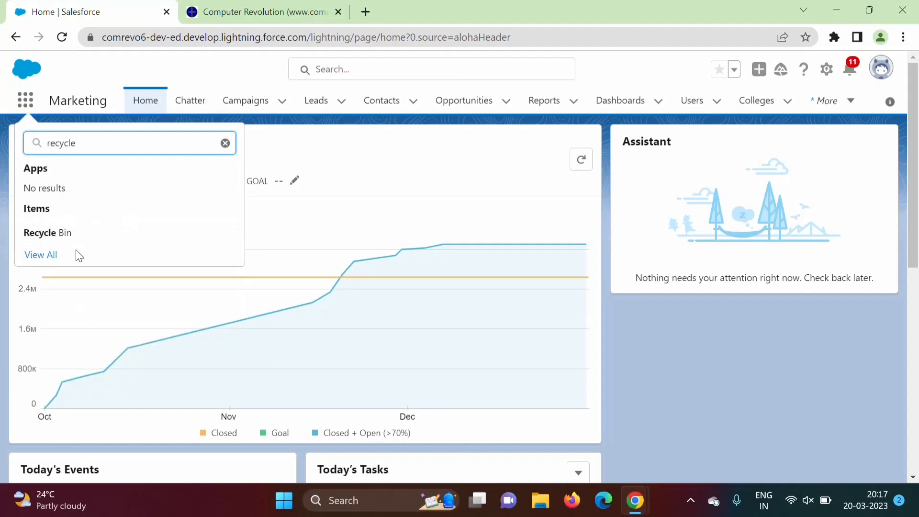
{"action": "left_click", "coordinate": [47, 232]}
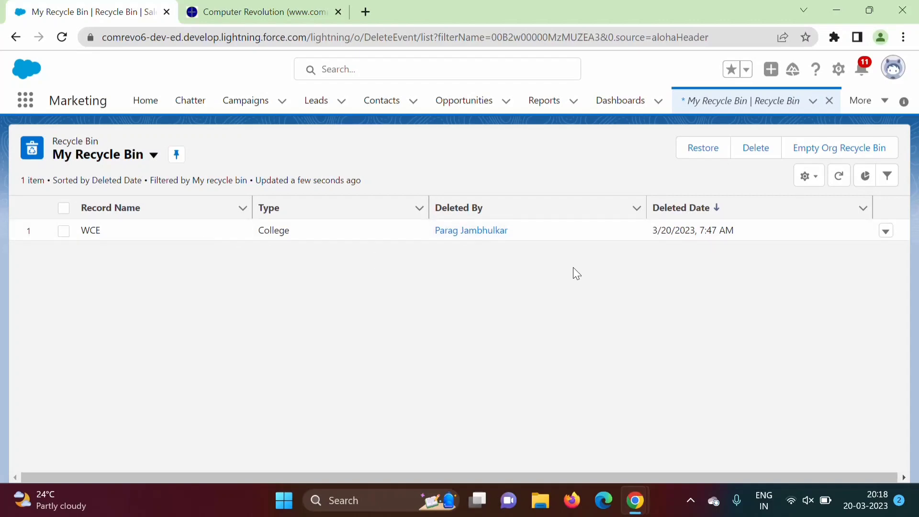
{"action": "mouse_move", "coordinate": [310, 344]}
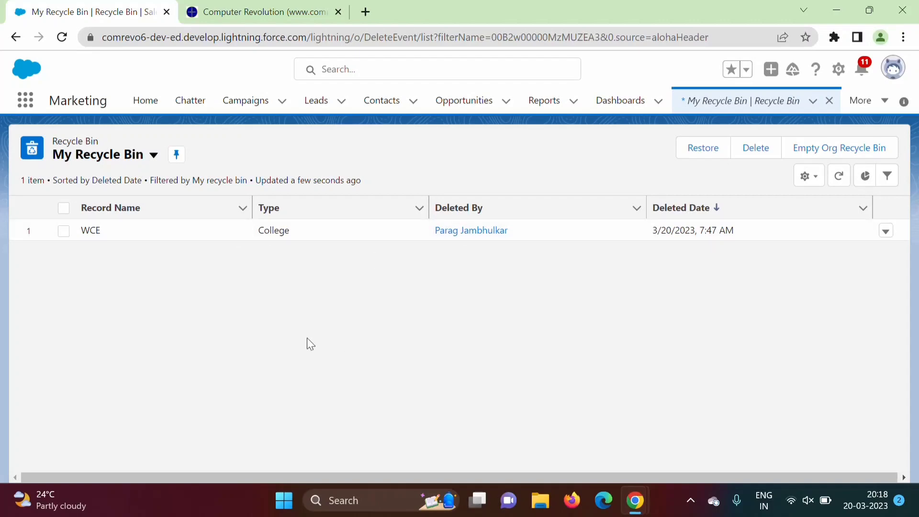
{"action": "mouse_move", "coordinate": [96, 162]}
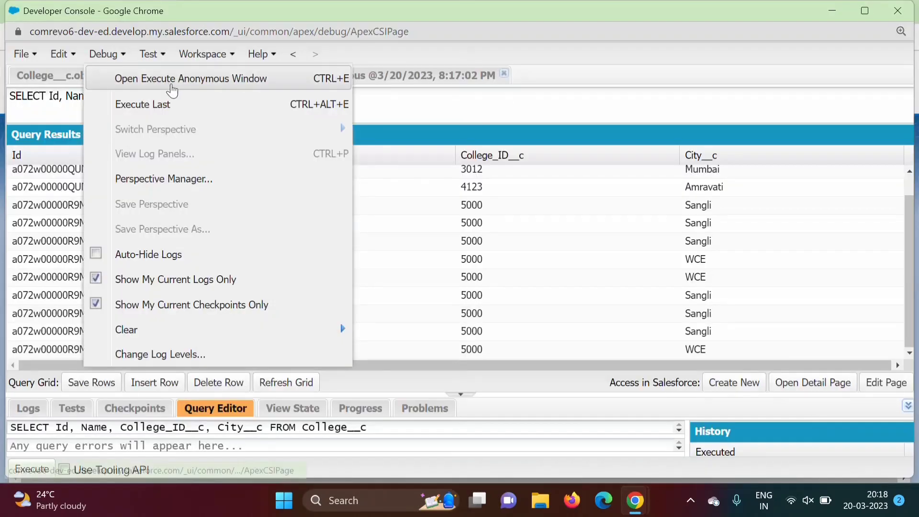
Step: Reopen the Execute Anonymous window and begin a Database line below delete records
{"action": "left_click", "coordinate": [190, 78]}
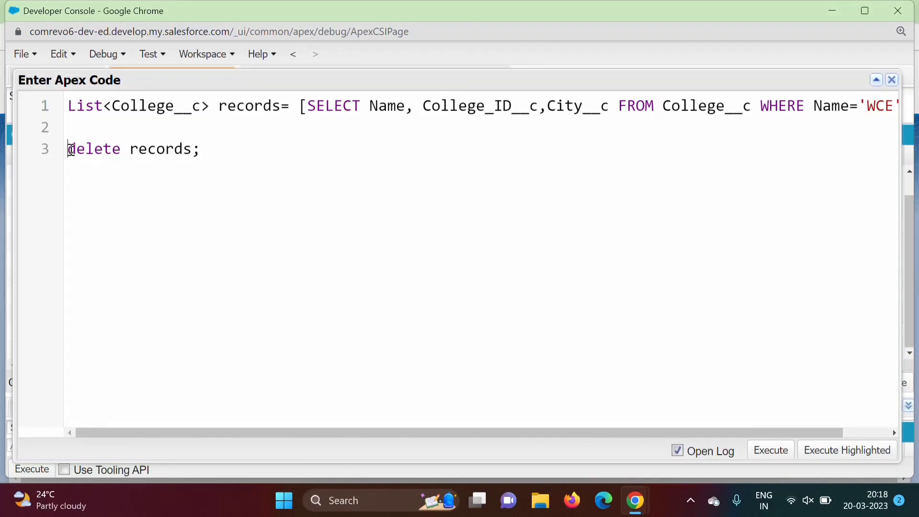
{"action": "double_click", "coordinate": [93, 148]}
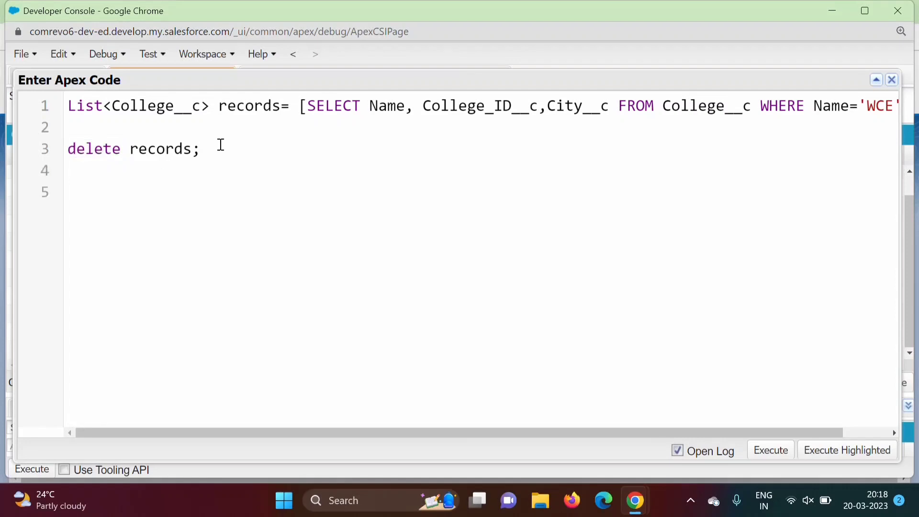
{"action": "type", "text": "Database.de"}
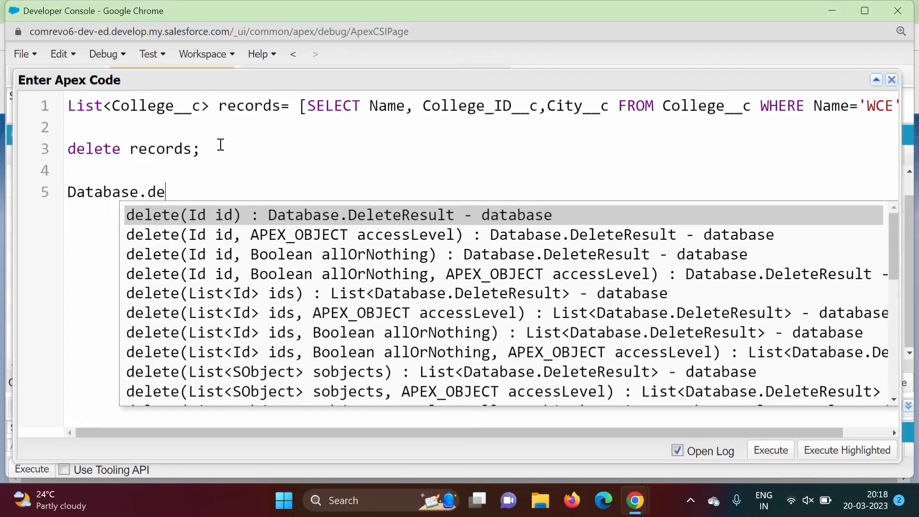
Step: Complete line 5 as Database.delete(records); via autocomplete
{"action": "type", "text": "lete"}
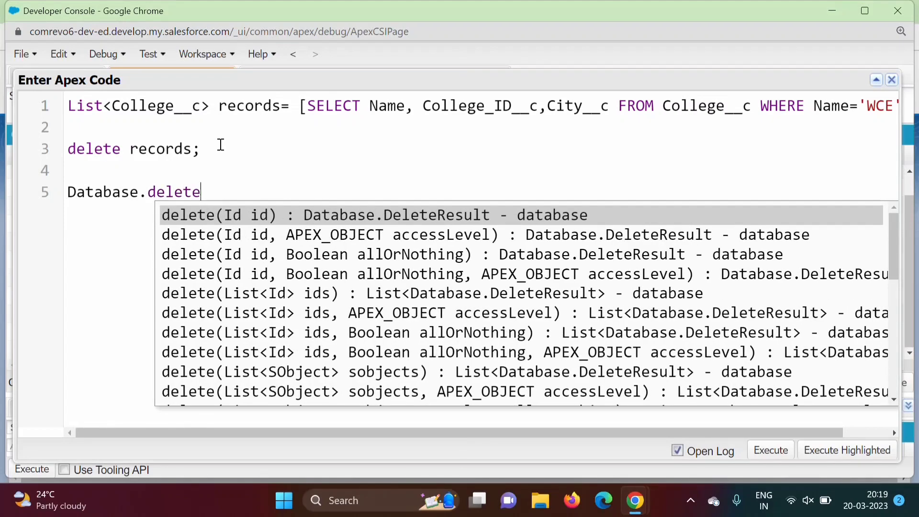
{"action": "type", "text": "();"}
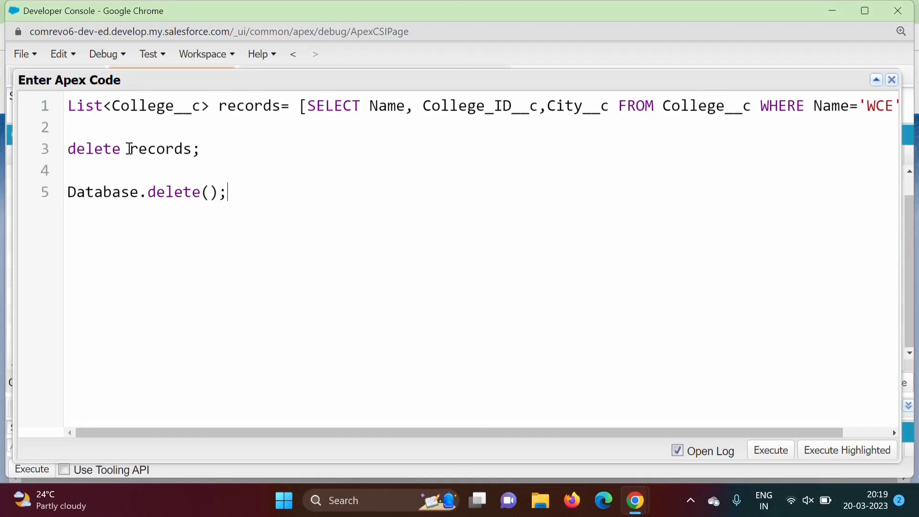
{"action": "double_click", "coordinate": [158, 148]}
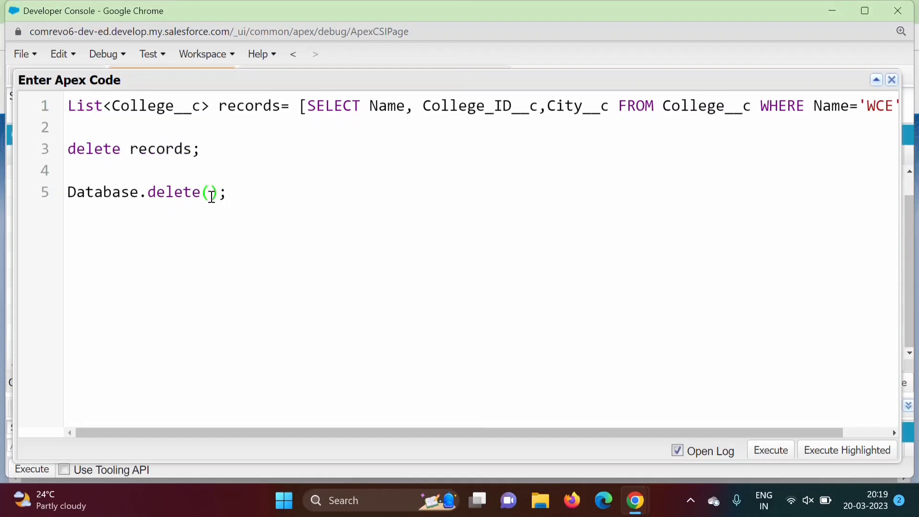
{"action": "type", "text": "records"}
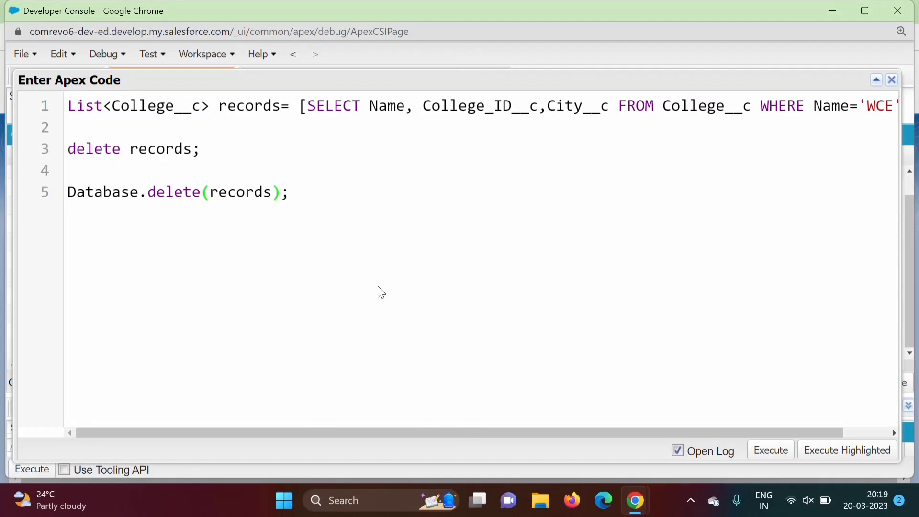
Step: Comment that partial success is allowed on the Database.delete line
{"action": "type", "text": "//"}
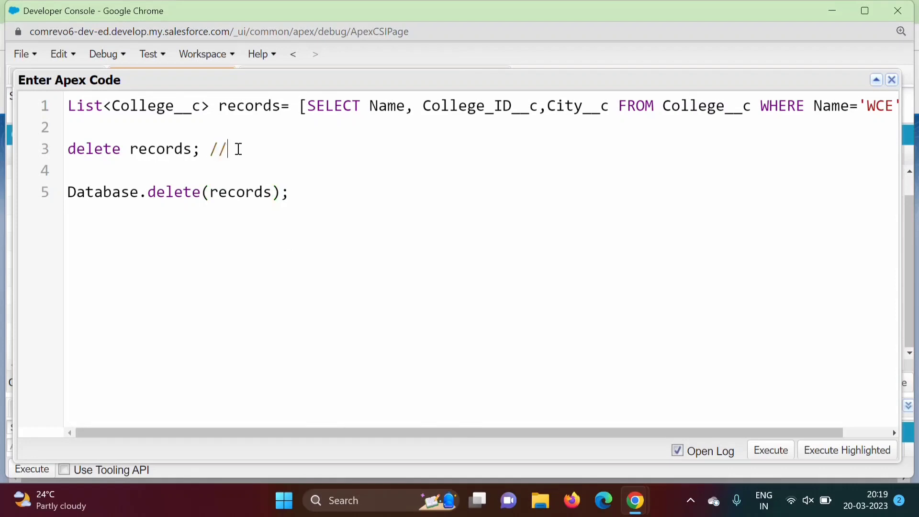
{"action": "type", "text": "partial s"}
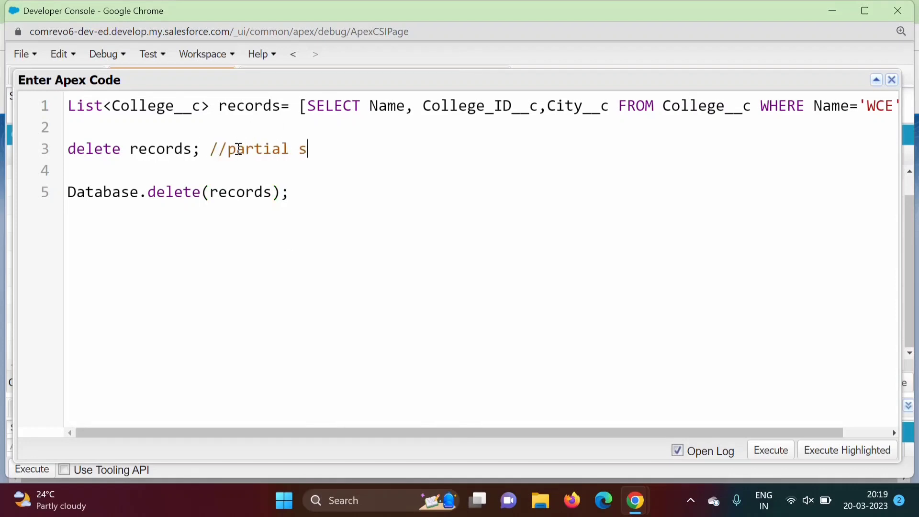
{"action": "type", "text": "uccess is not"}
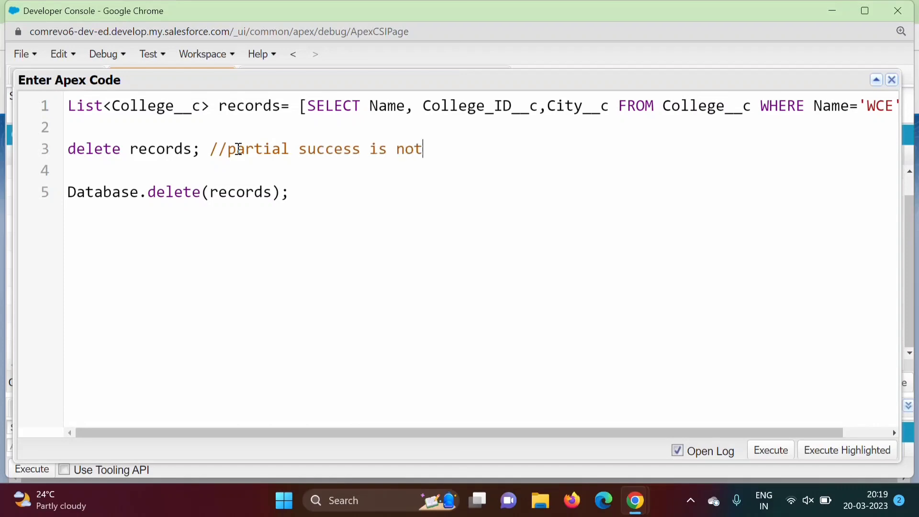
{"action": "type", "text": "allowed"}
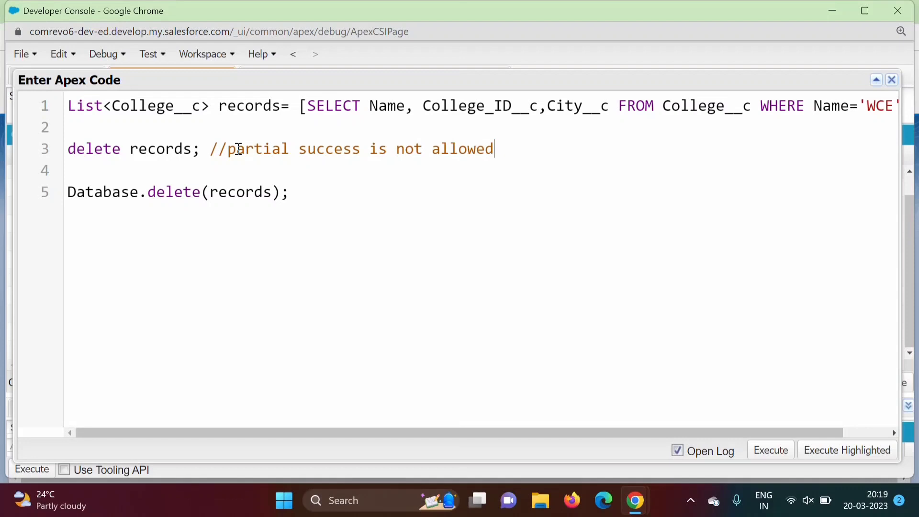
Step: Comment that partial success is not allowed on the delete line and pass false to Database.delete
{"action": "left_click_drag", "start_coordinate": [210, 148], "coordinate": [494, 148]}
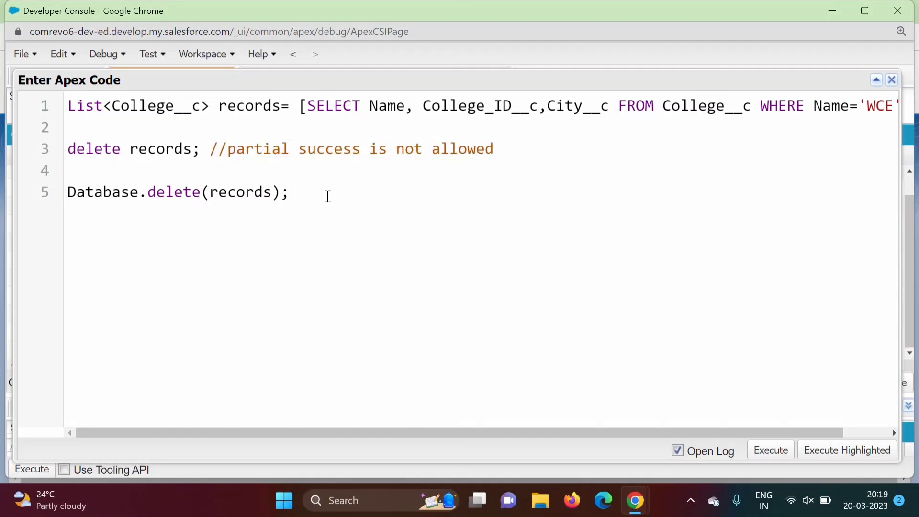
{"action": "type", "text": "////partial success is not allowed"}
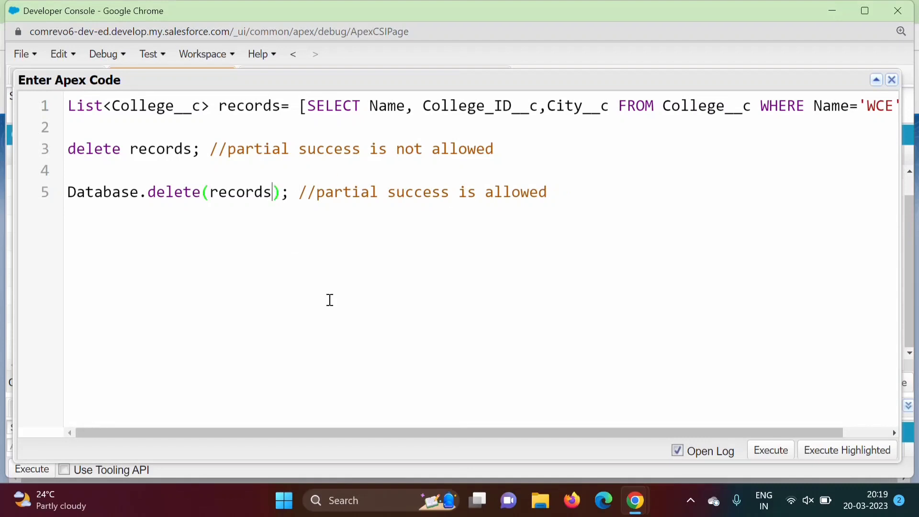
{"action": "type", "text": ", false"}
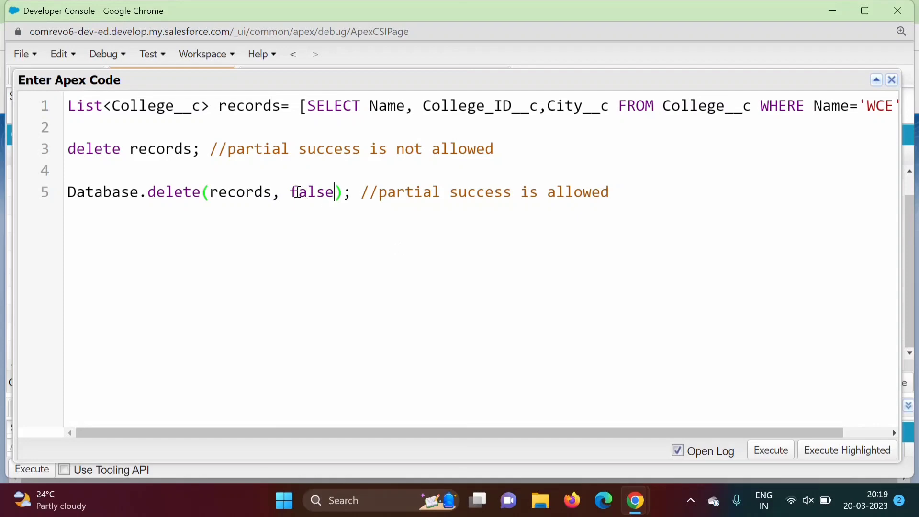
Step: Point out the false argument and delete keyword, then add blank lines after Database.delete
{"action": "double_click", "coordinate": [311, 192]}
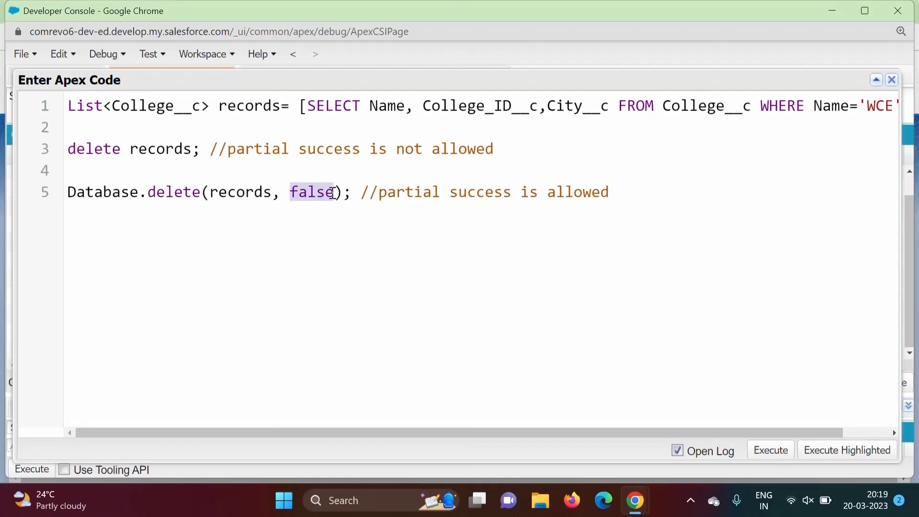
{"action": "double_click", "coordinate": [240, 192]}
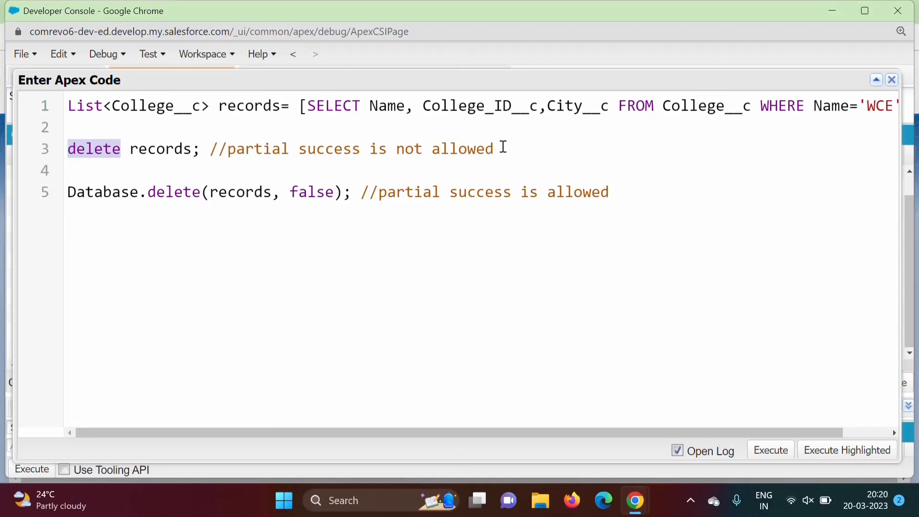
{"action": "mouse_move", "coordinate": [261, 157]}
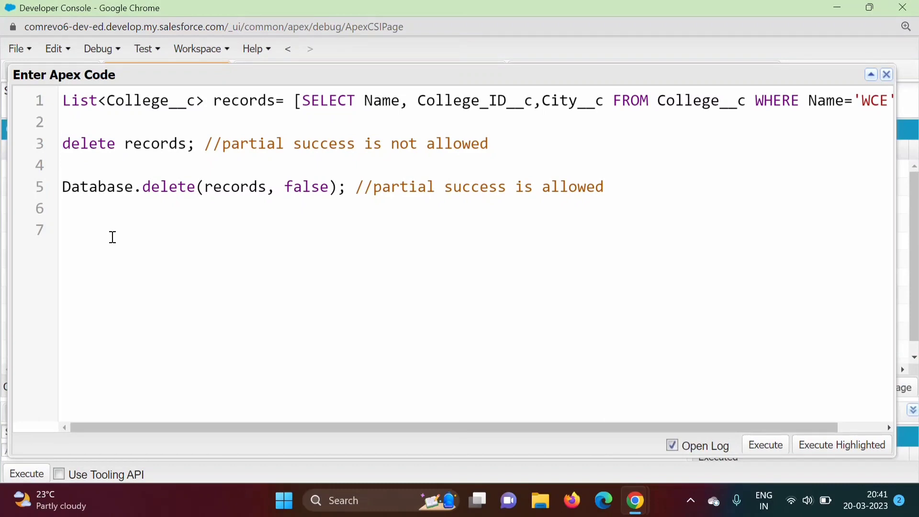
{"action": "left_click", "coordinate": [62, 144]}
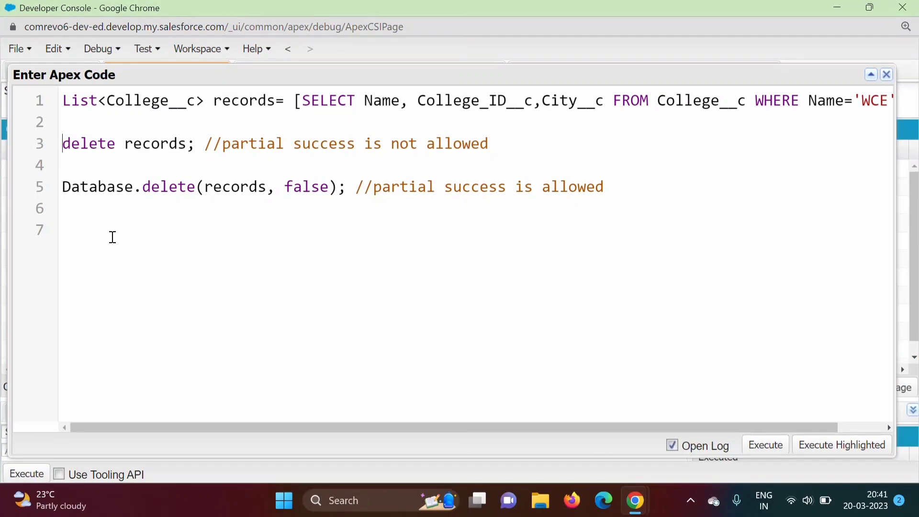